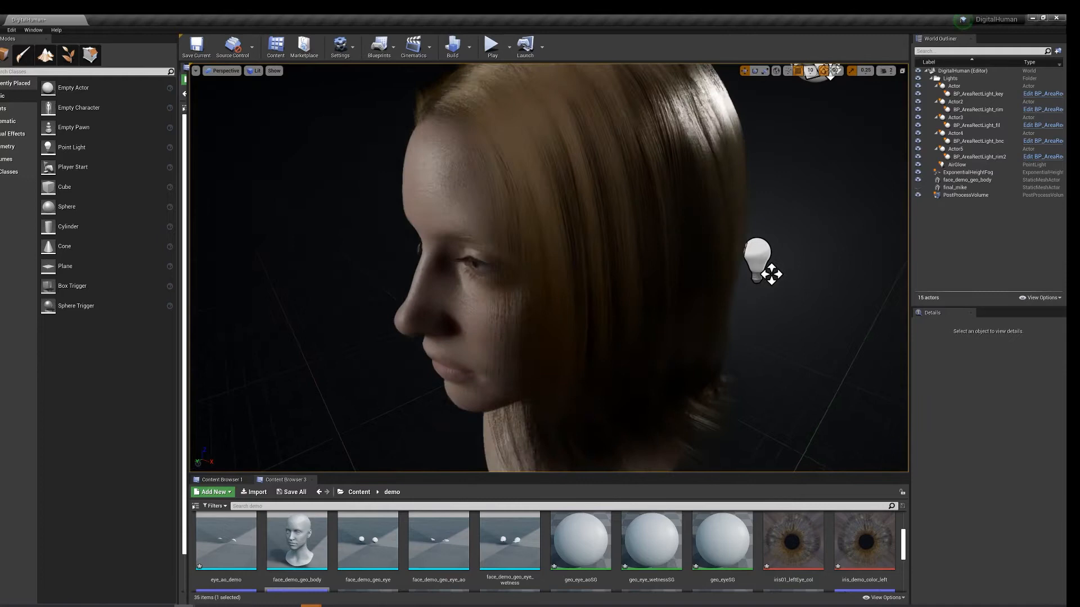
- Turn the viewport to face the head from the front and select the new camera actor
{"action": "left_click_drag", "start_coordinate": [757, 269], "coordinate": [247, 186]}
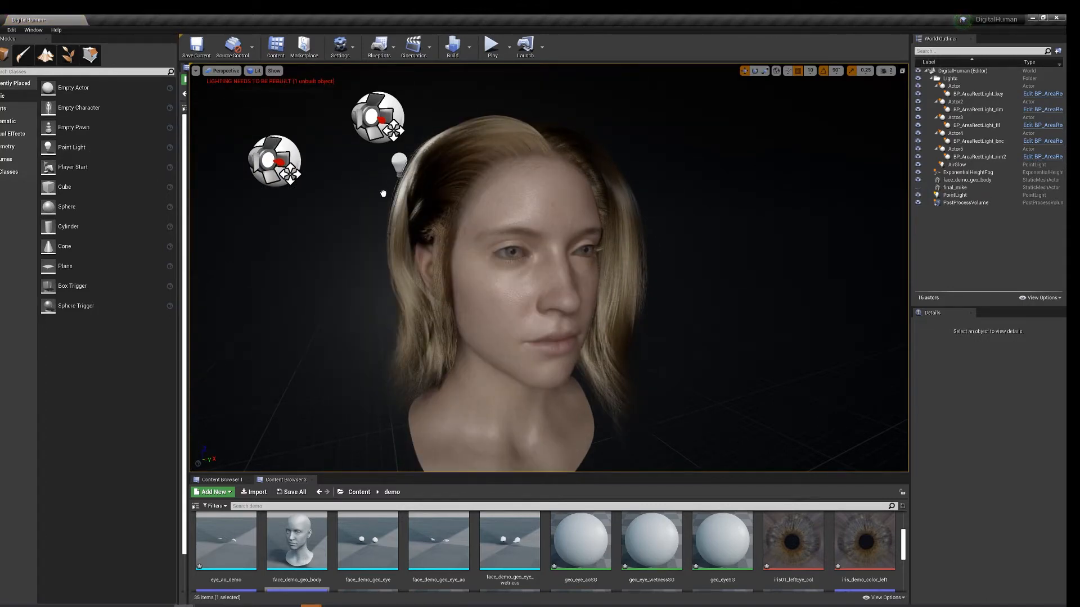
{"action": "left_click", "coordinate": [955, 194]}
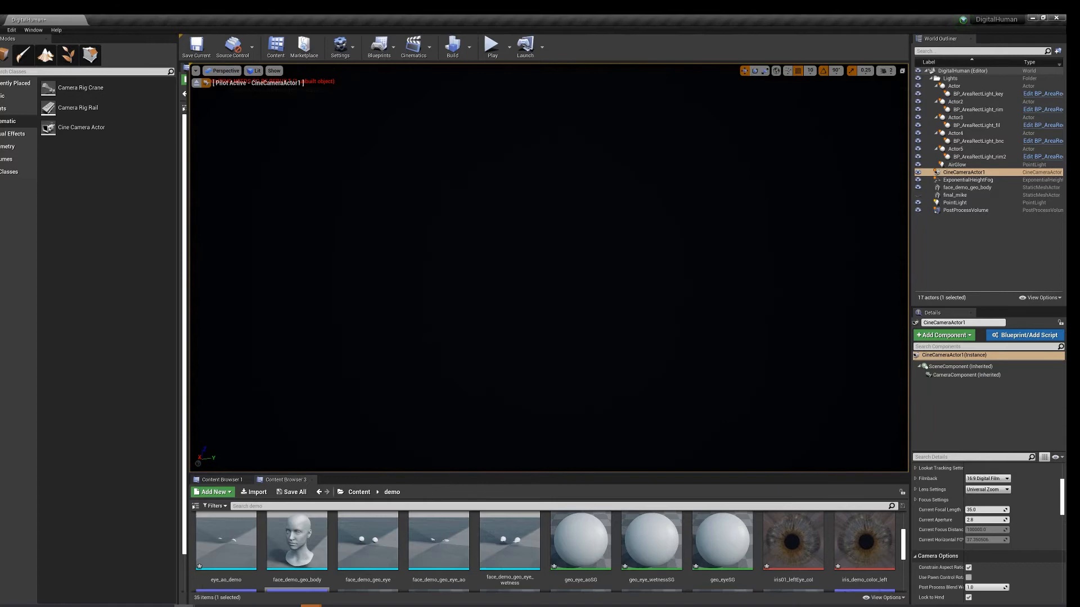
- Select the Cine Camera Actor in the World Outliner after checking the height fog
{"action": "left_click", "coordinate": [968, 187]}
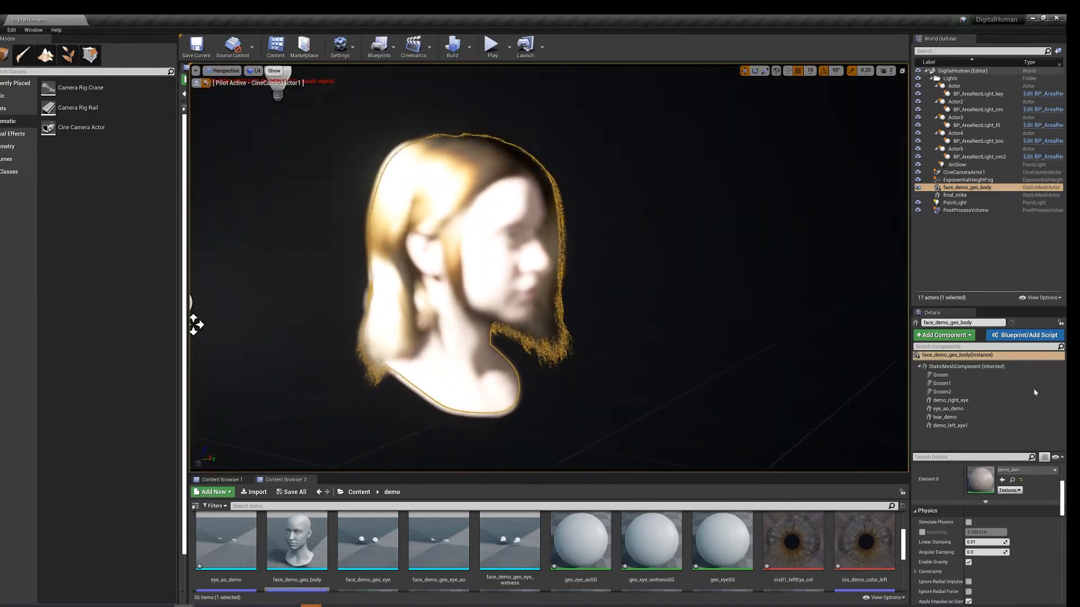
{"action": "left_click", "coordinate": [967, 180]}
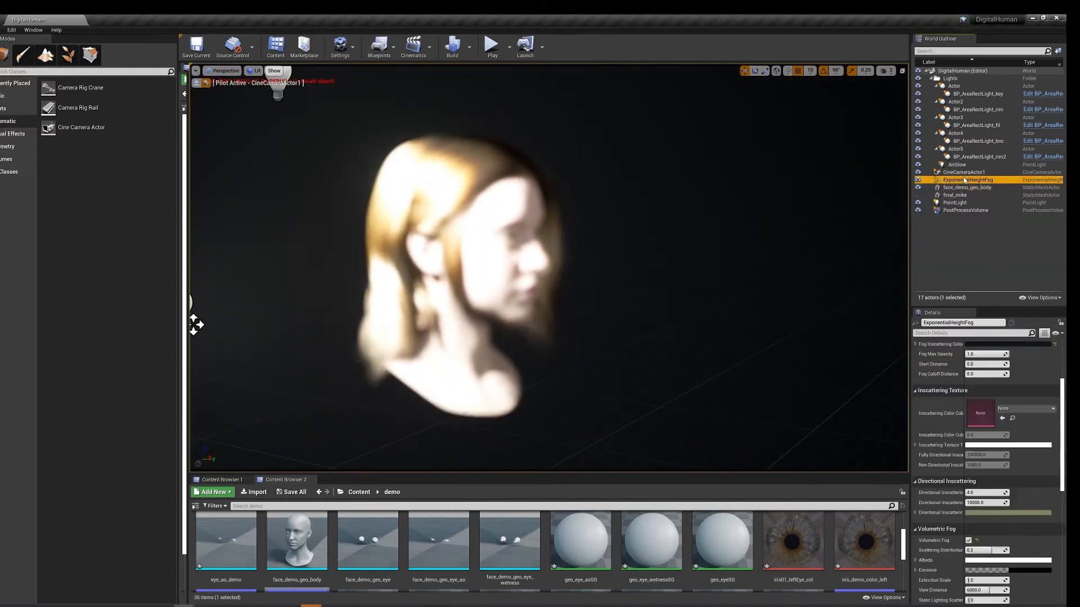
{"action": "mouse_move", "coordinate": [960, 194]}
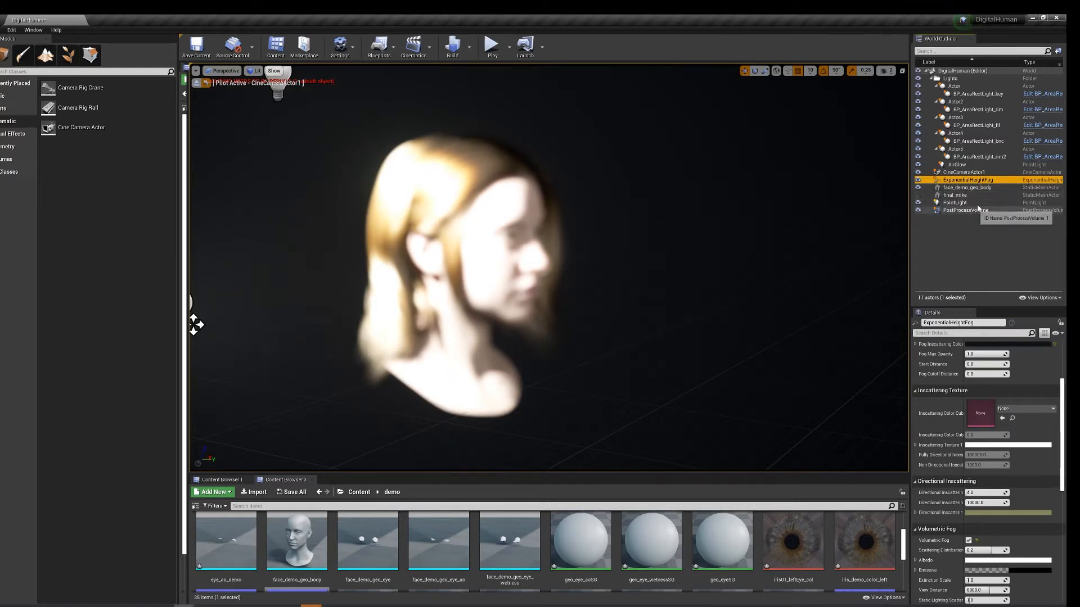
{"action": "left_click", "coordinate": [963, 171]}
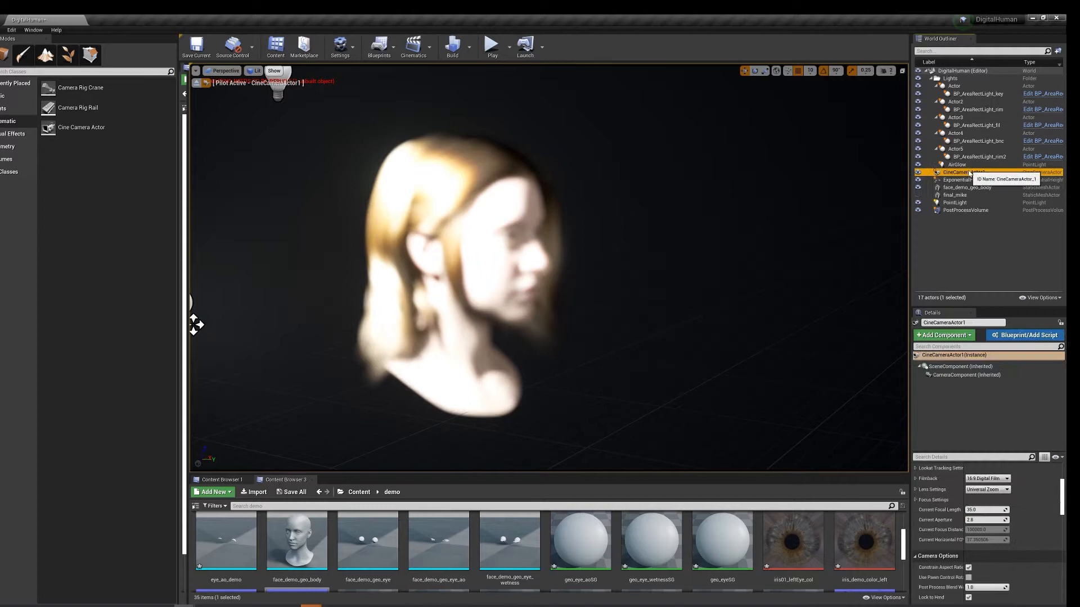
- Scroll the camera's Details panel down to its Focus Settings
{"action": "scroll", "scroll_direction": "down", "scroll_amount": 3}
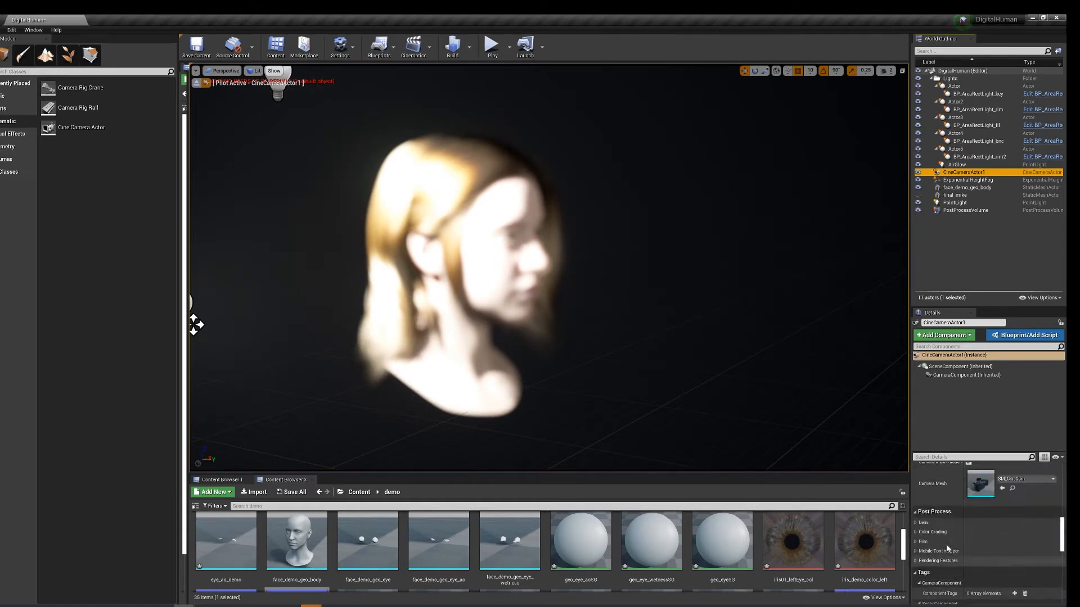
{"action": "scroll", "scroll_direction": "down", "scroll_amount": 3}
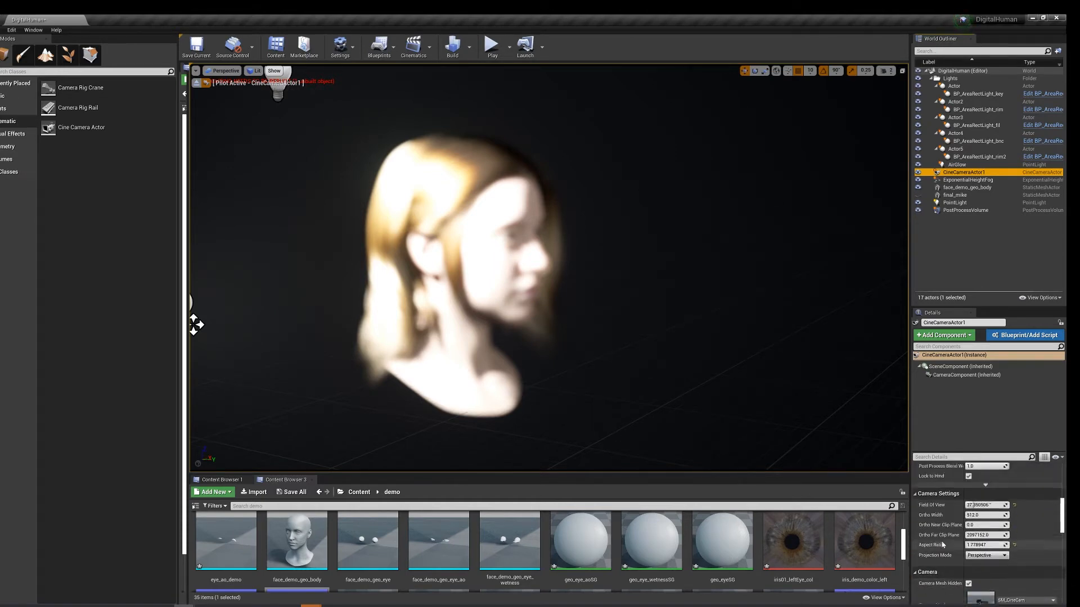
{"action": "scroll", "scroll_direction": "down", "scroll_amount": 3}
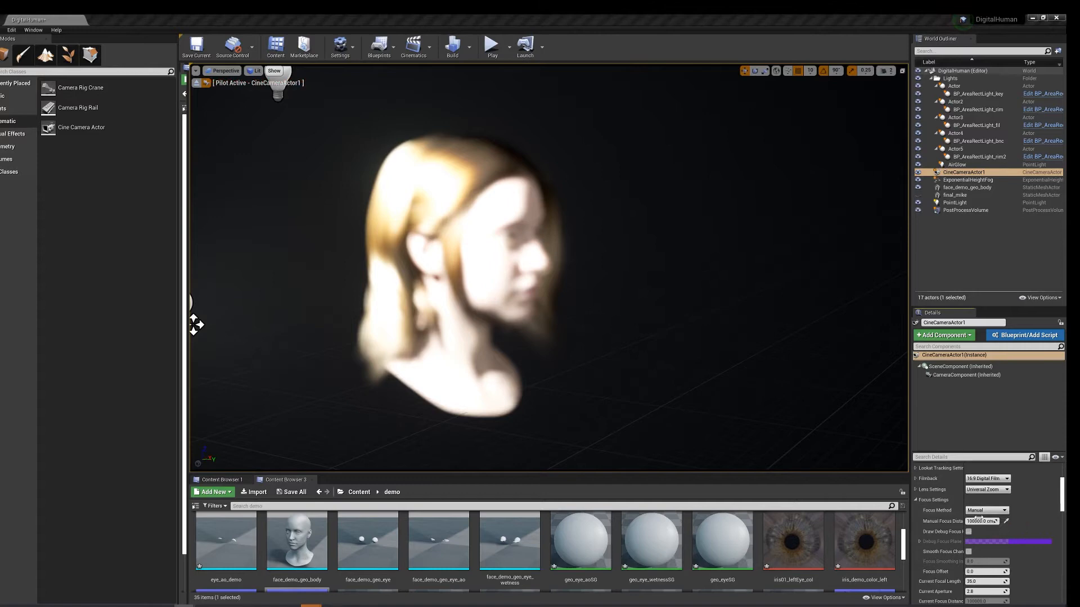
- Disable the camera's focus blur and lower the point light's Intensity to 0.5
{"action": "left_click", "coordinate": [985, 510]}
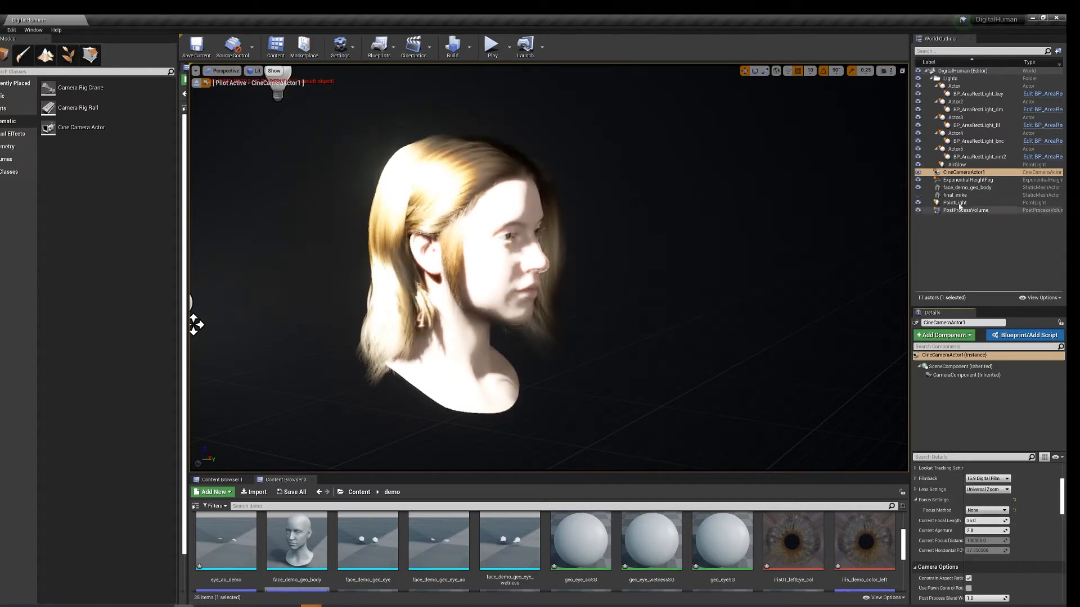
{"action": "left_click", "coordinate": [956, 202]}
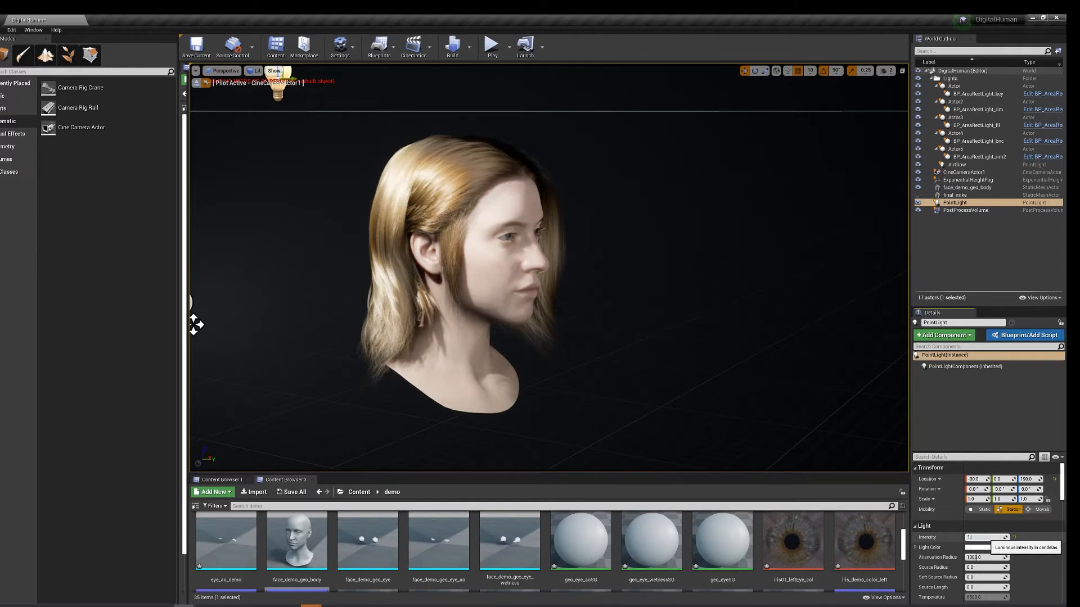
{"action": "type", "text": "0.5"}
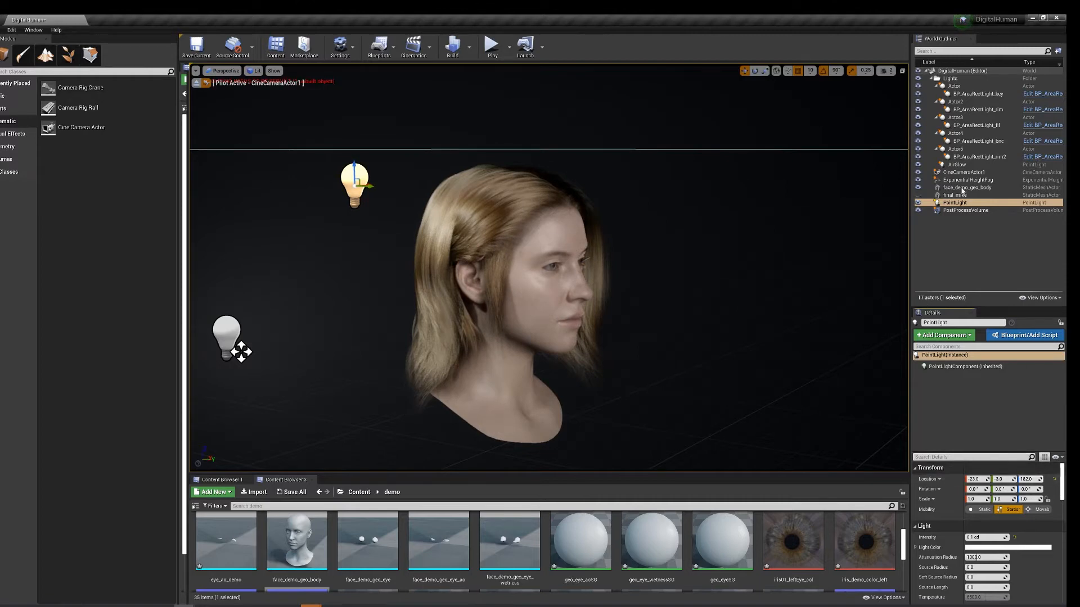
- Try two lens presets on CineCameraActor1 for a tighter close-up, then stop piloting it
{"action": "left_click", "coordinate": [959, 171]}
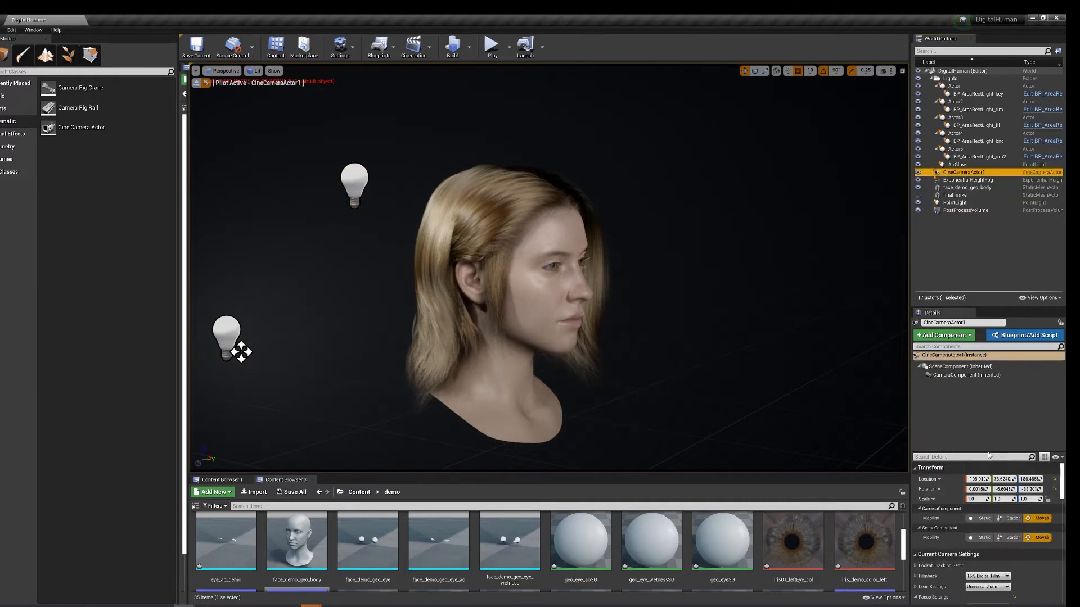
{"action": "left_click", "coordinate": [986, 533]}
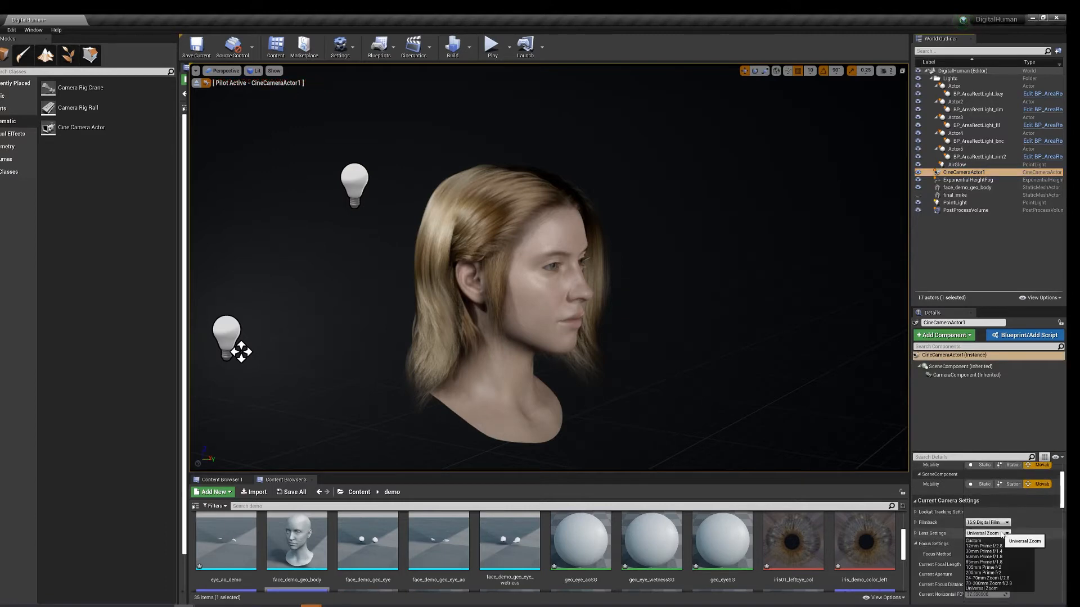
{"action": "left_click", "coordinate": [985, 564]}
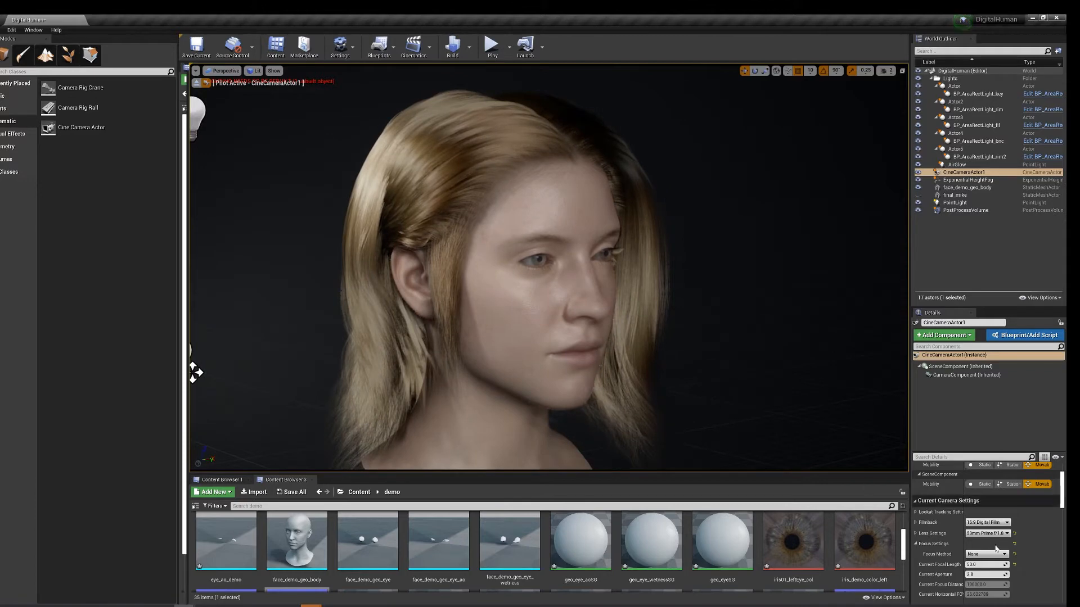
{"action": "left_click", "coordinate": [1004, 533]}
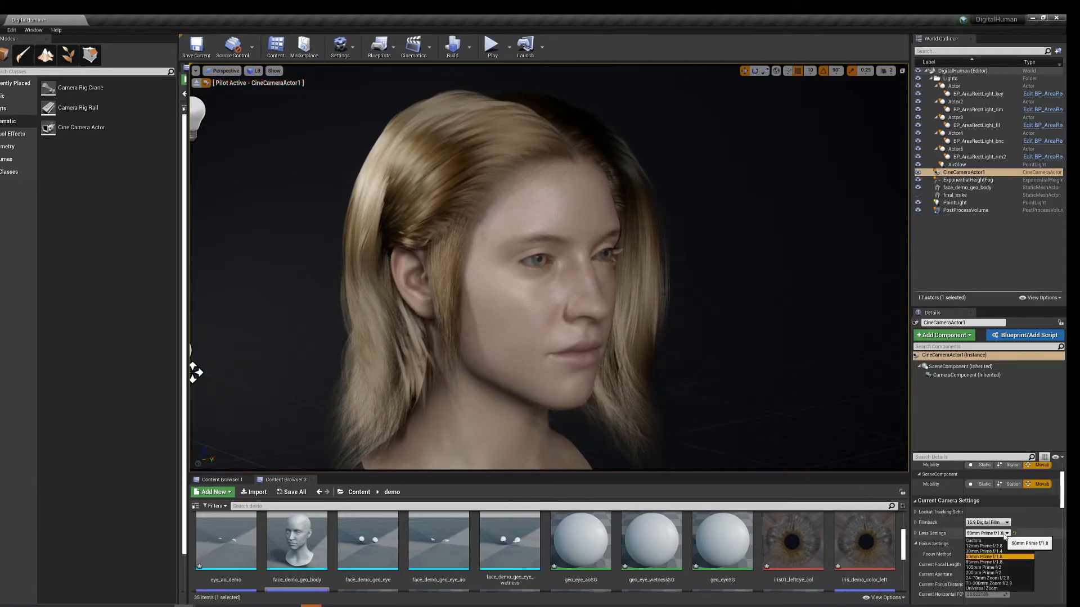
{"action": "left_click", "coordinate": [980, 552]}
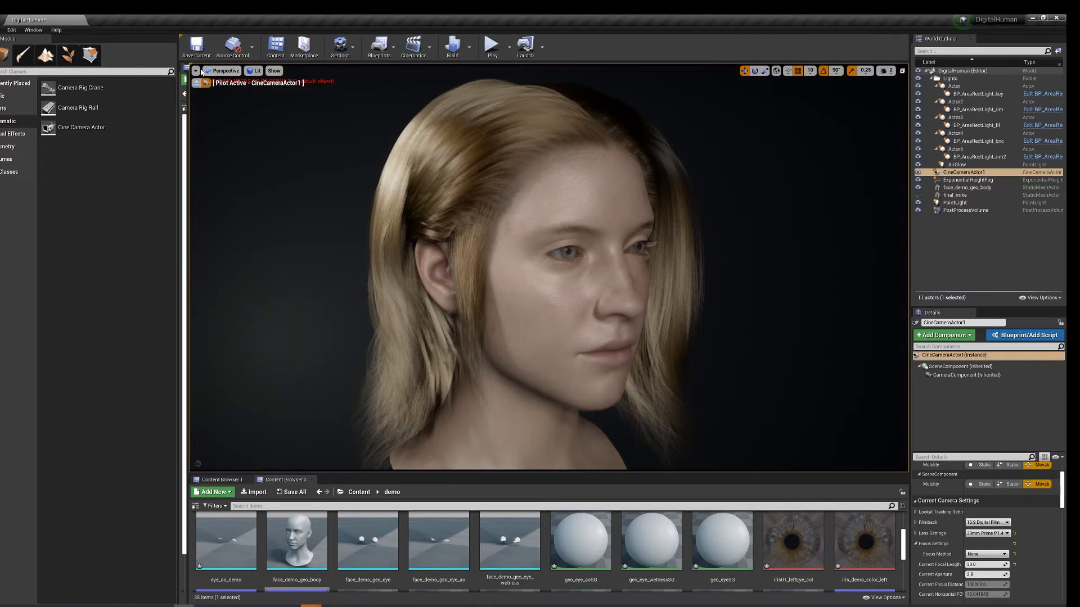
{"action": "left_click", "coordinate": [225, 70]}
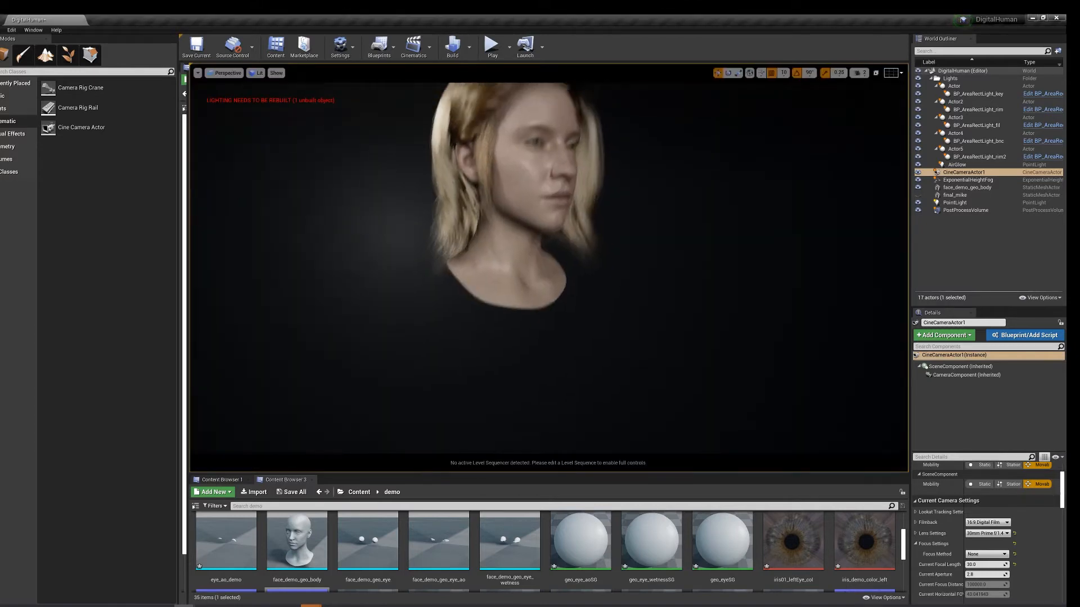
- Clear the selection so the head shows cleanly in the perspective viewport
{"action": "left_click", "coordinate": [967, 188]}
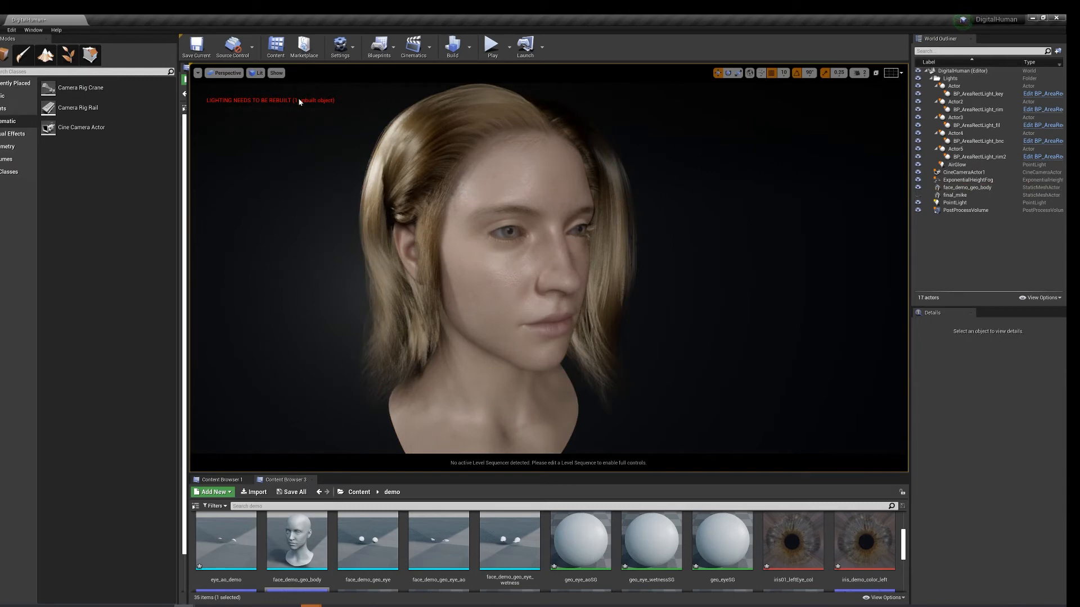
- Bring up the High Resolution Screenshot settings from the viewport options
{"action": "left_click", "coordinate": [198, 73]}
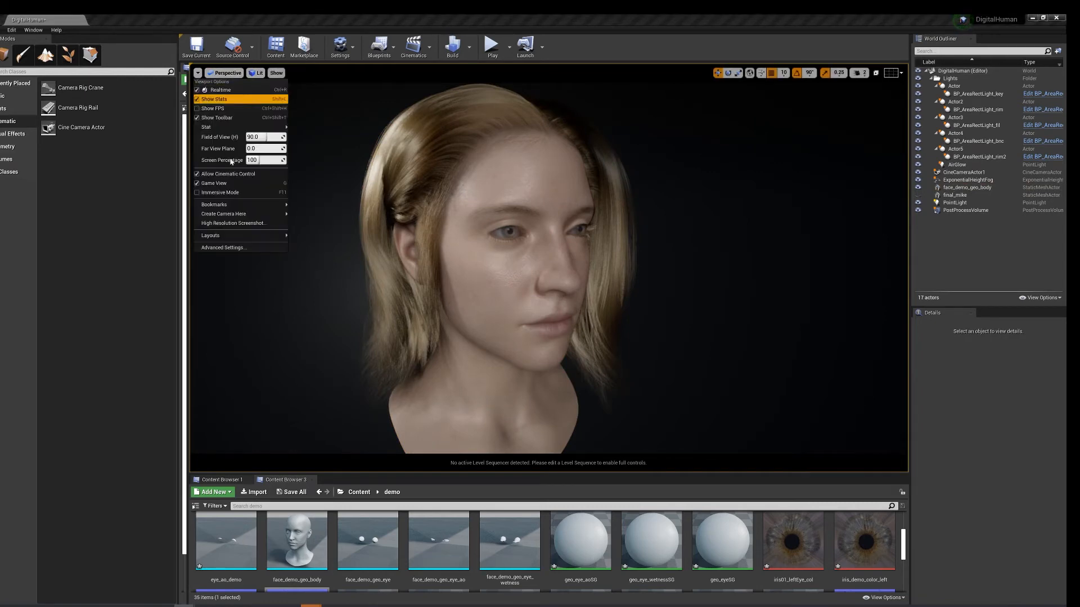
{"action": "left_click", "coordinate": [234, 223]}
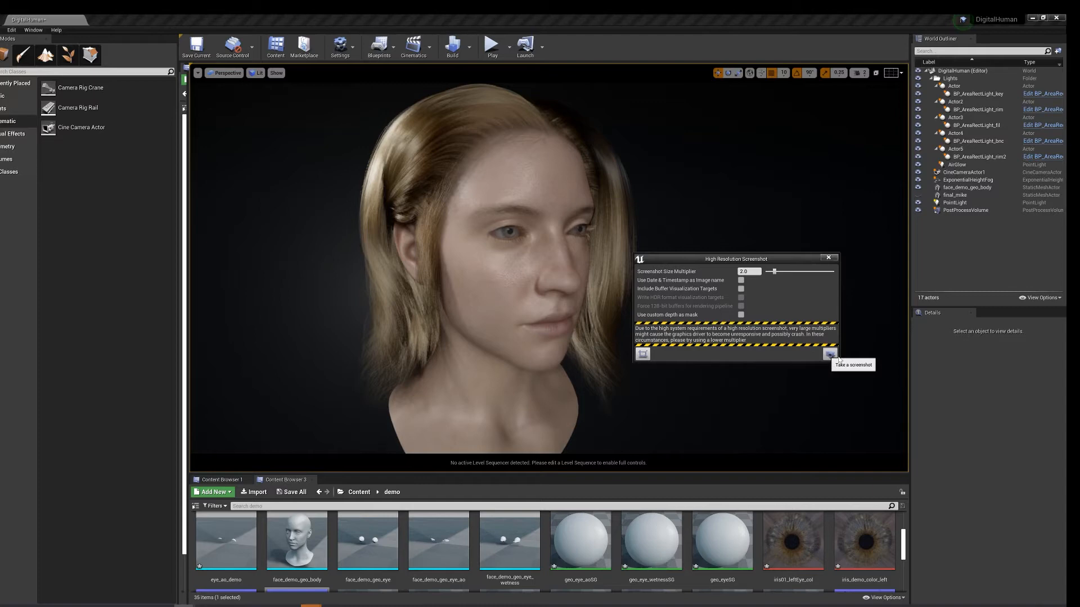
{"action": "mouse_move", "coordinate": [825, 370]}
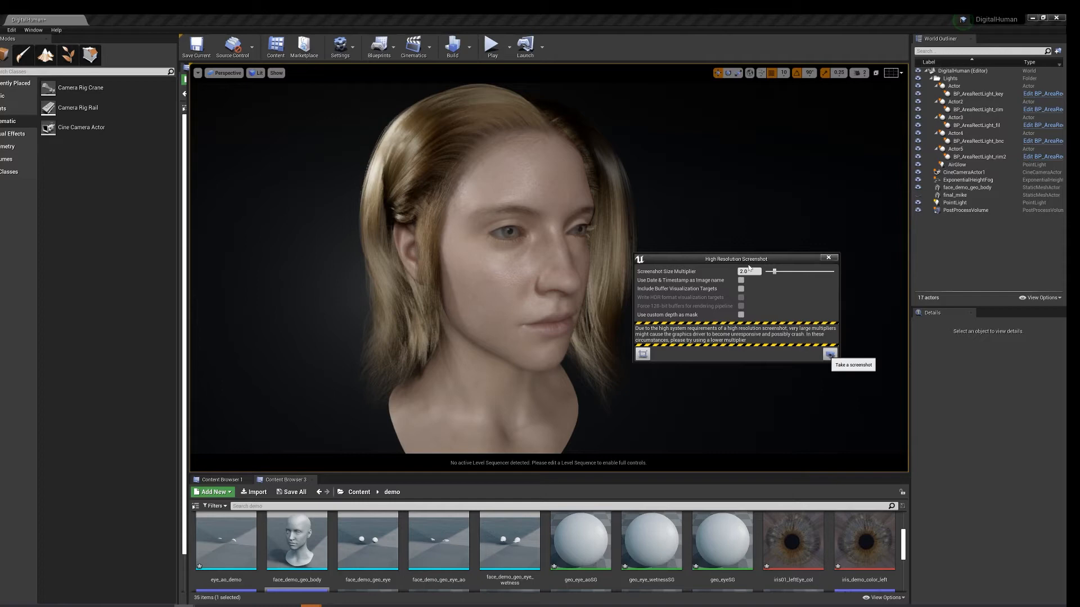
{"action": "mouse_move", "coordinate": [742, 265]}
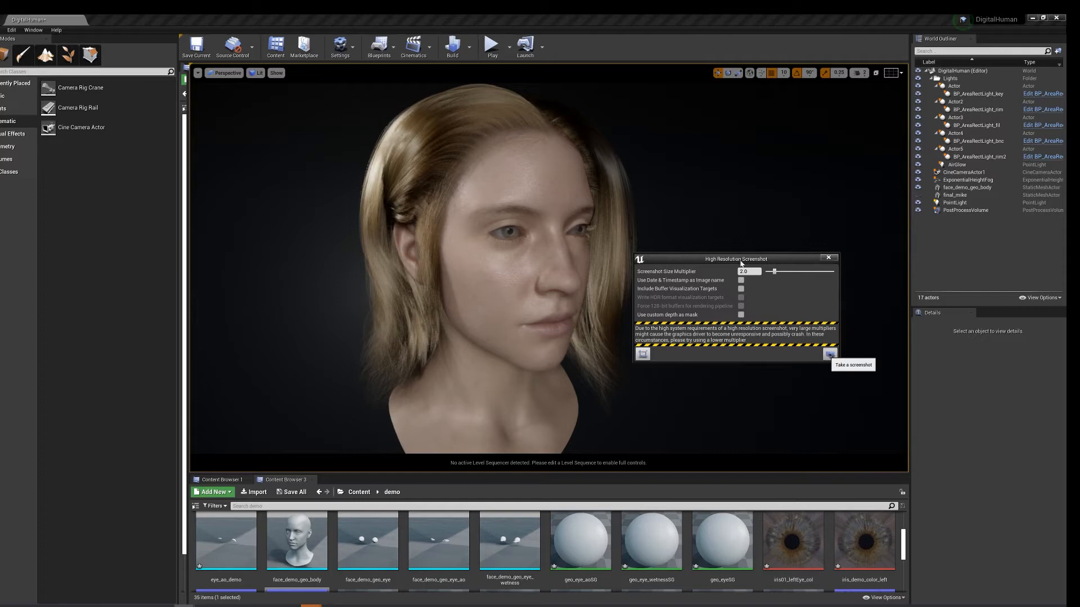
{"action": "mouse_move", "coordinate": [743, 263]}
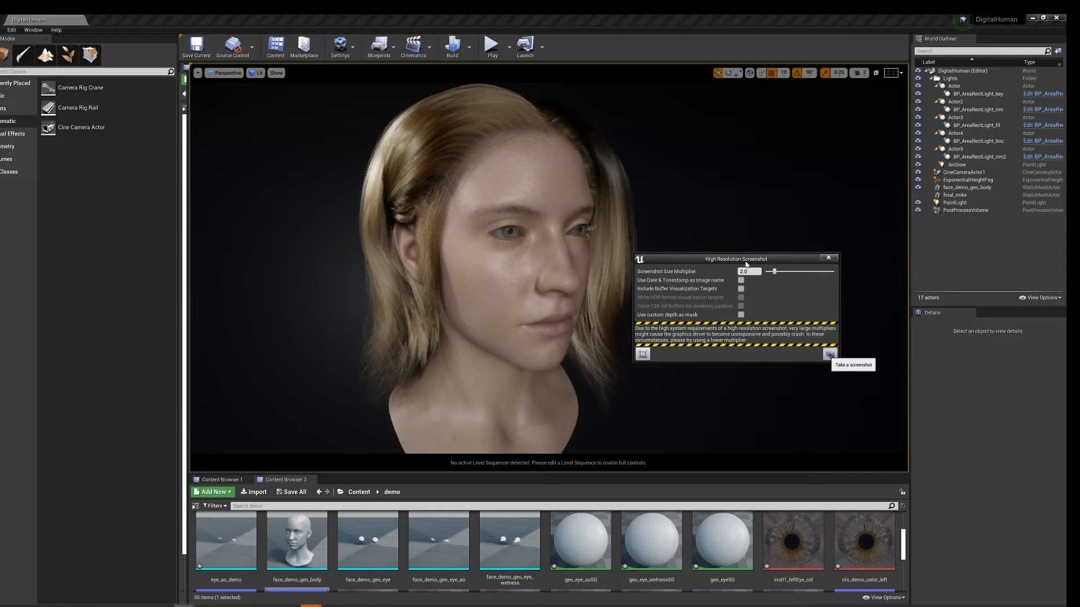
{"action": "mouse_move", "coordinate": [747, 263]}
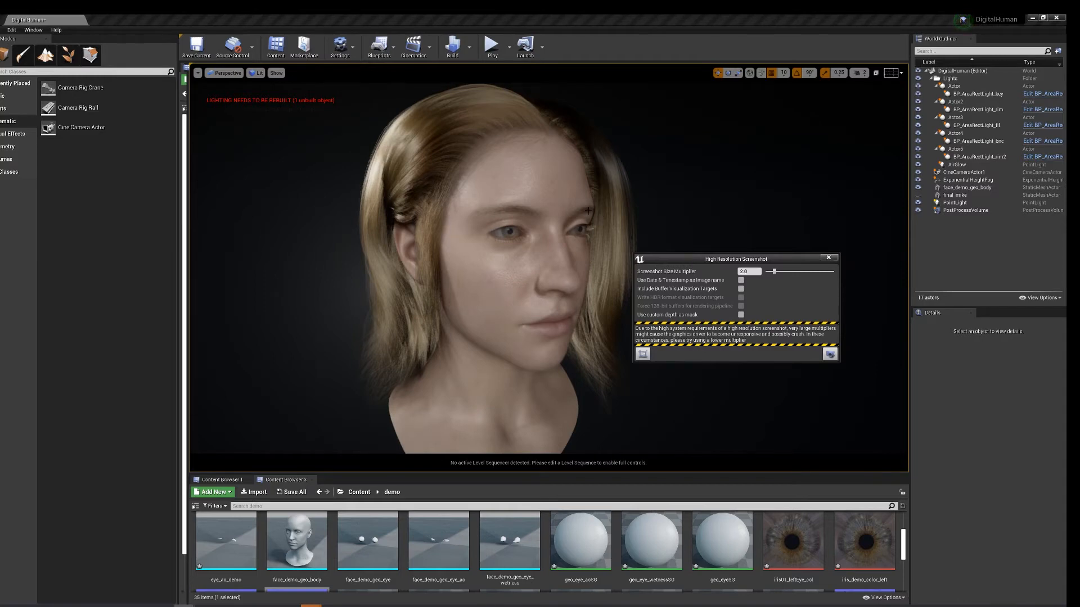
- Select the head mesh, scroll to its Materials, and list the viewport camera choices
{"action": "left_click", "coordinate": [966, 187]}
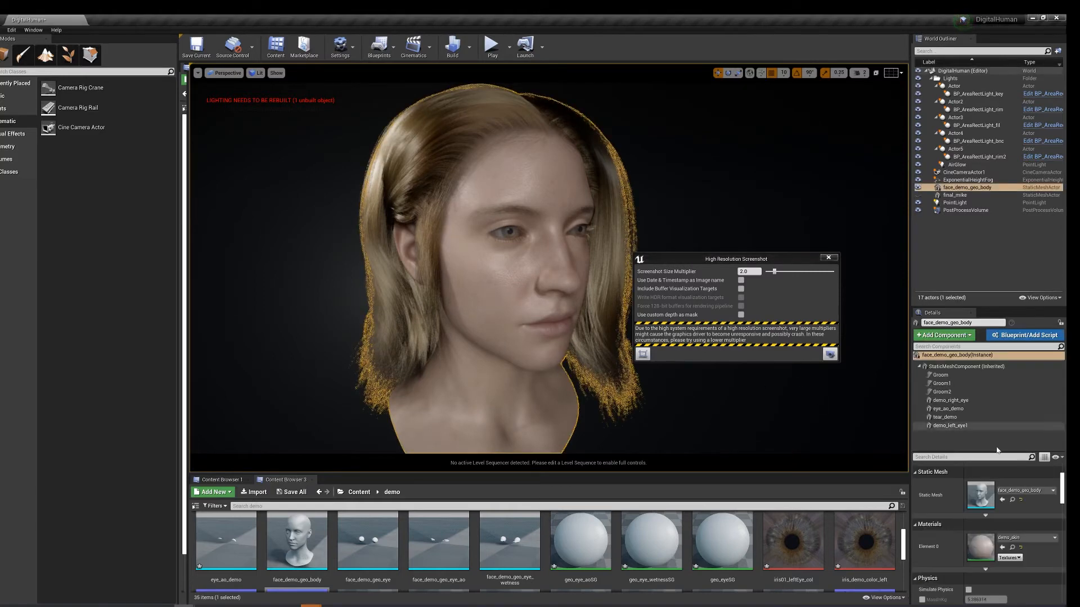
{"action": "scroll", "scroll_direction": "down", "scroll_amount": 3}
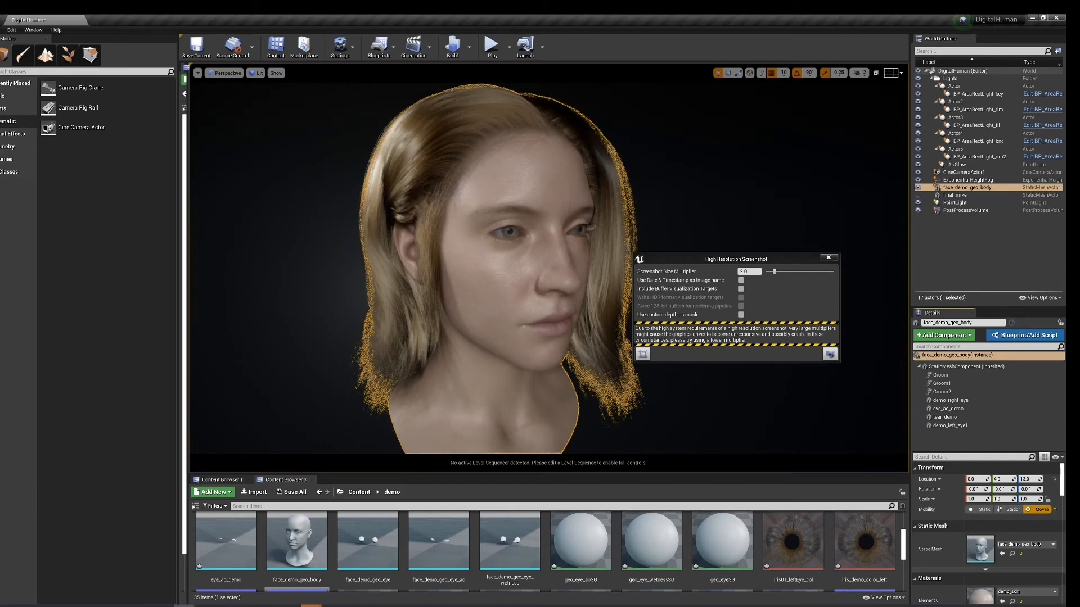
{"action": "left_click", "coordinate": [198, 73]}
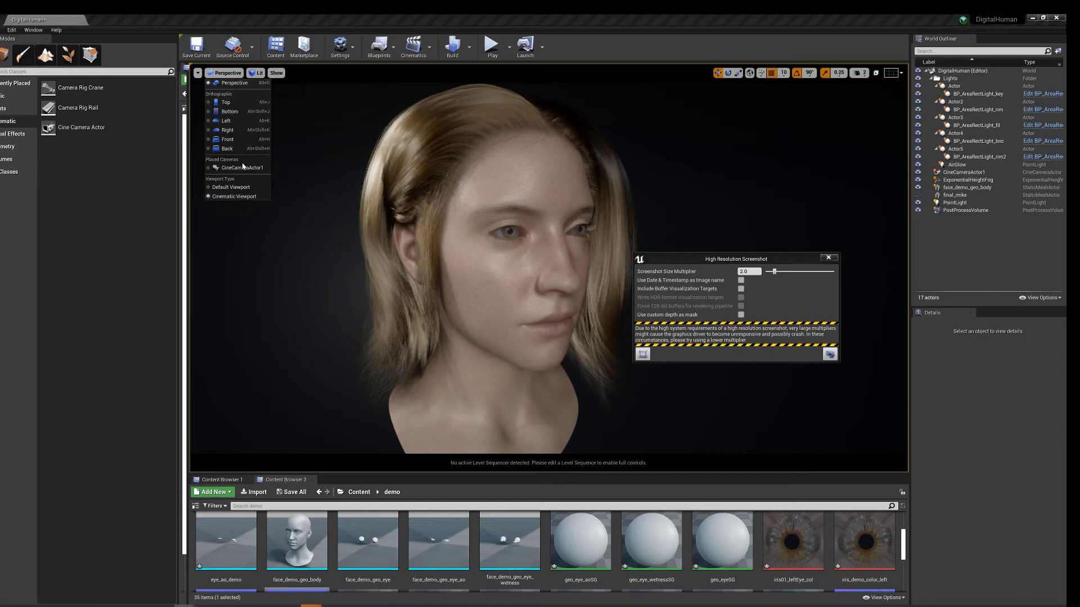
- Pilot CineCameraActor1, then open the newest saved high-resolution screenshot PNG
{"action": "left_click", "coordinate": [243, 168]}
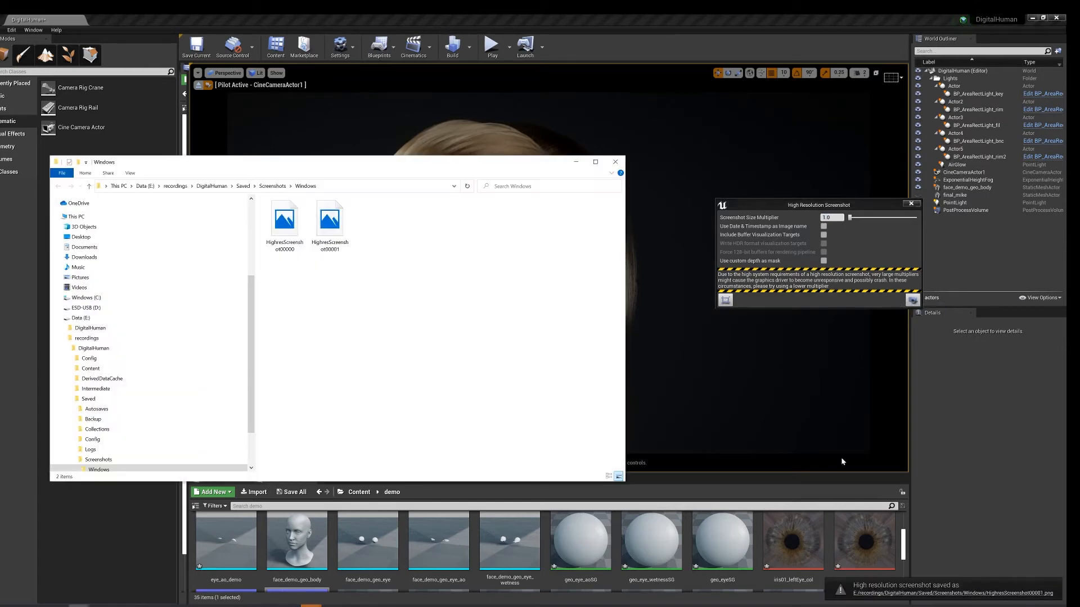
{"action": "left_click", "coordinate": [330, 223]}
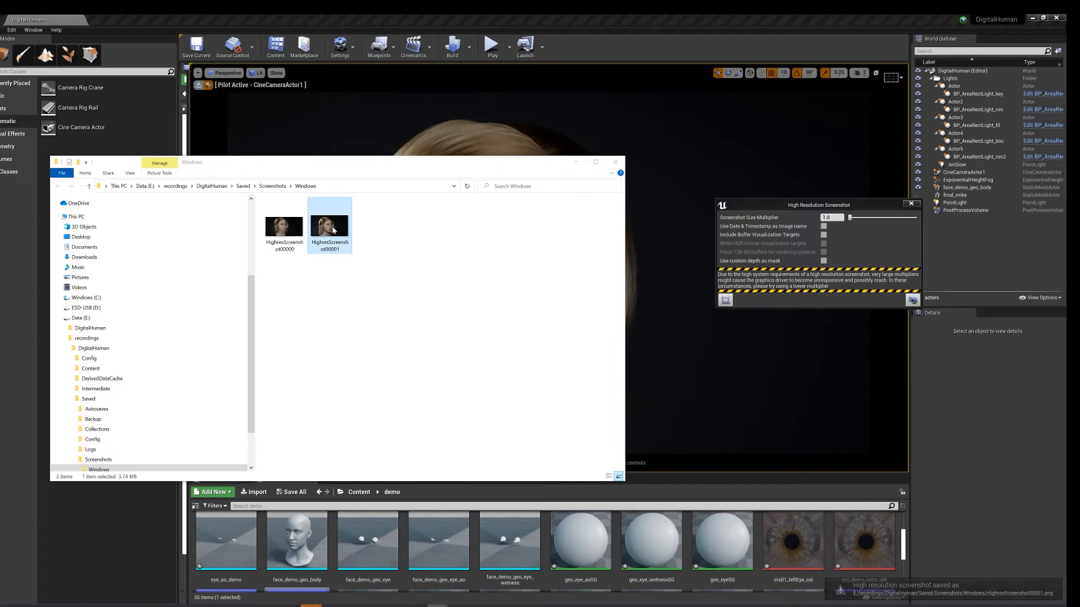
{"action": "double_click", "coordinate": [330, 226]}
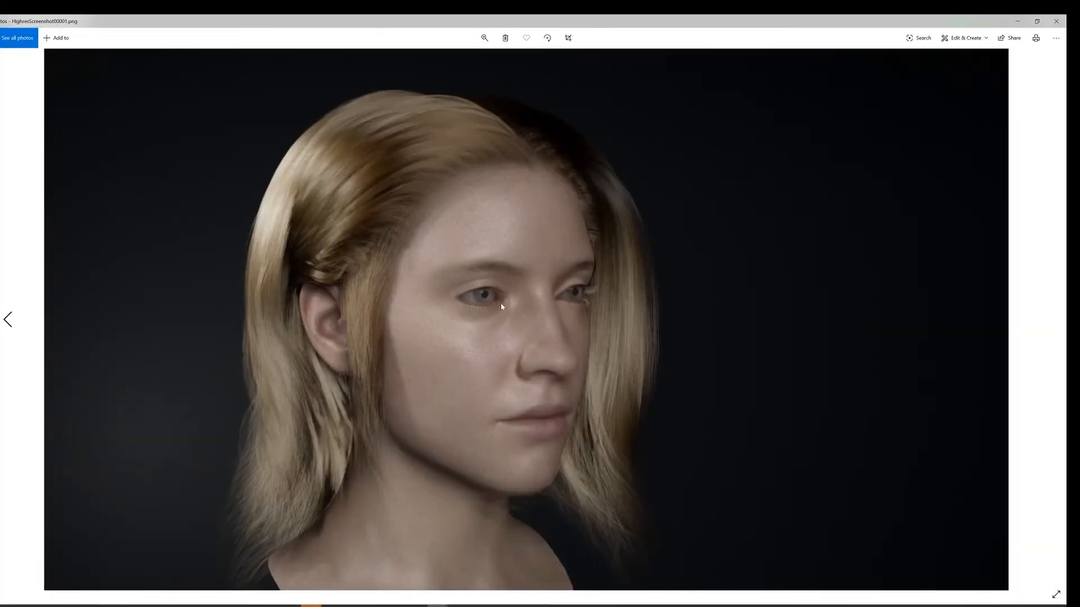
{"action": "mouse_move", "coordinate": [417, 159]}
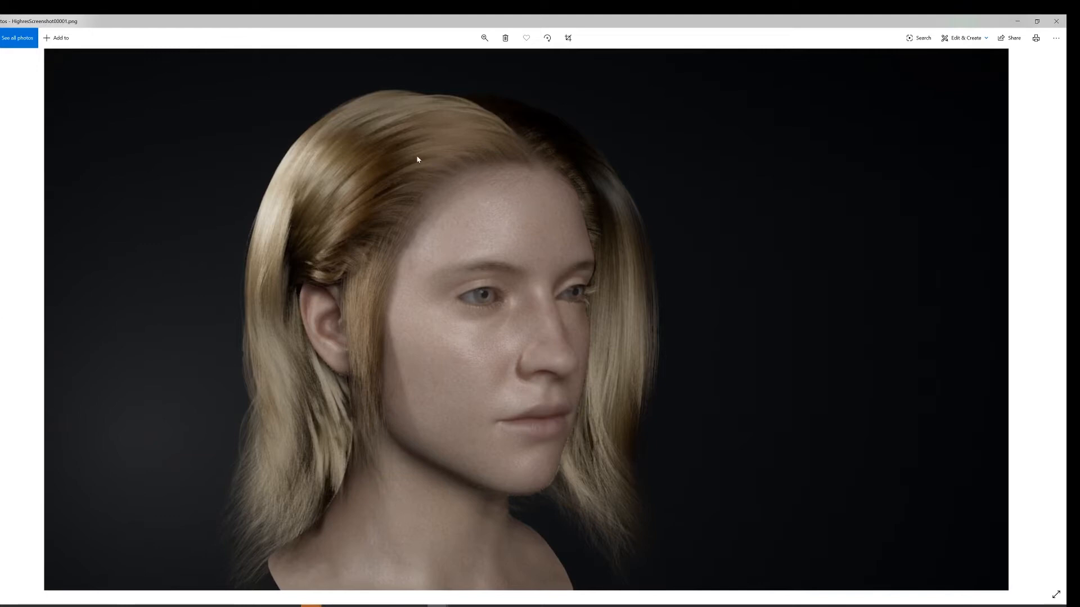
{"action": "mouse_move", "coordinate": [634, 275]}
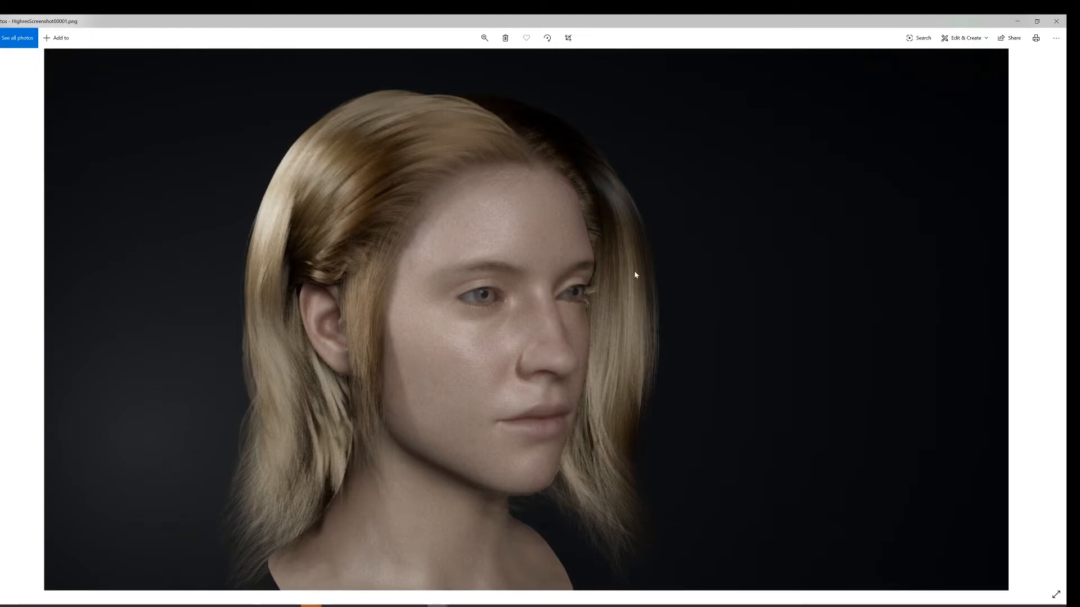
{"action": "mouse_move", "coordinate": [474, 271]}
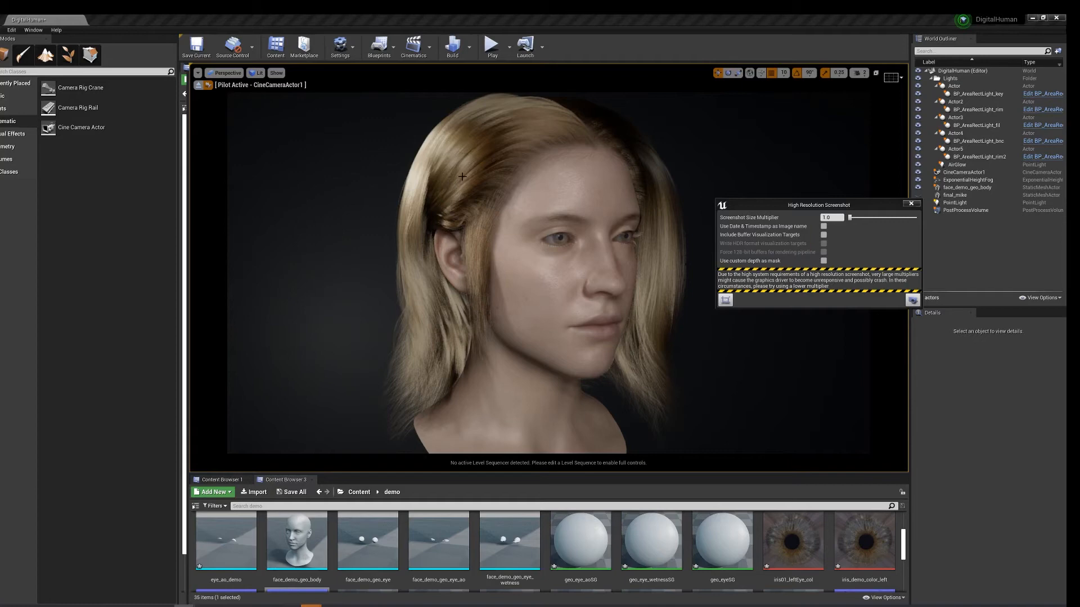
- Select the head actor and pick its Groom1 eyelash component in the Details list
{"action": "left_click", "coordinate": [966, 188]}
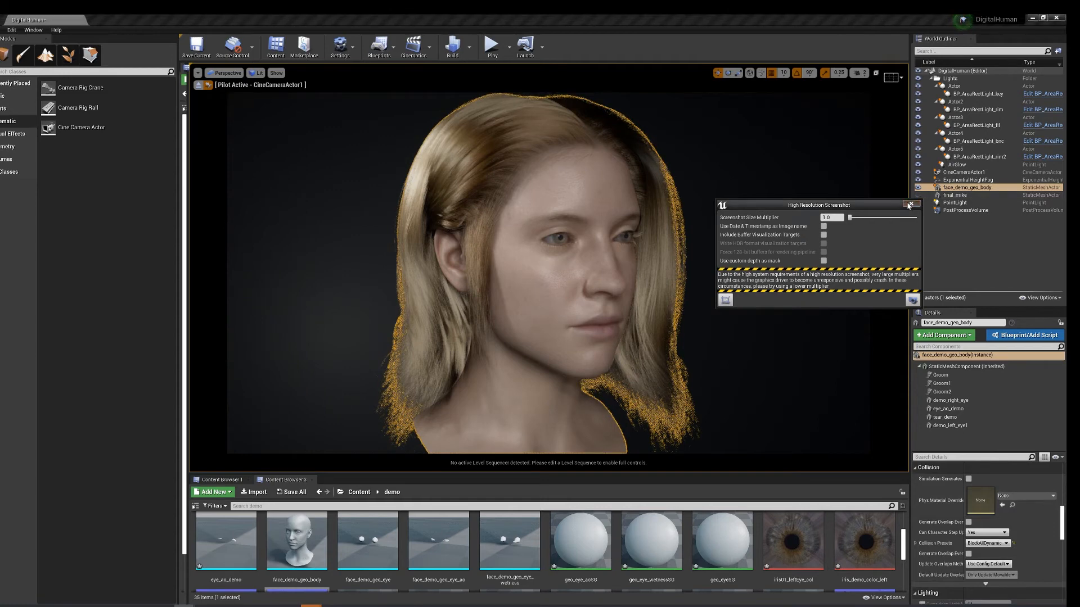
{"action": "left_click", "coordinate": [917, 205]}
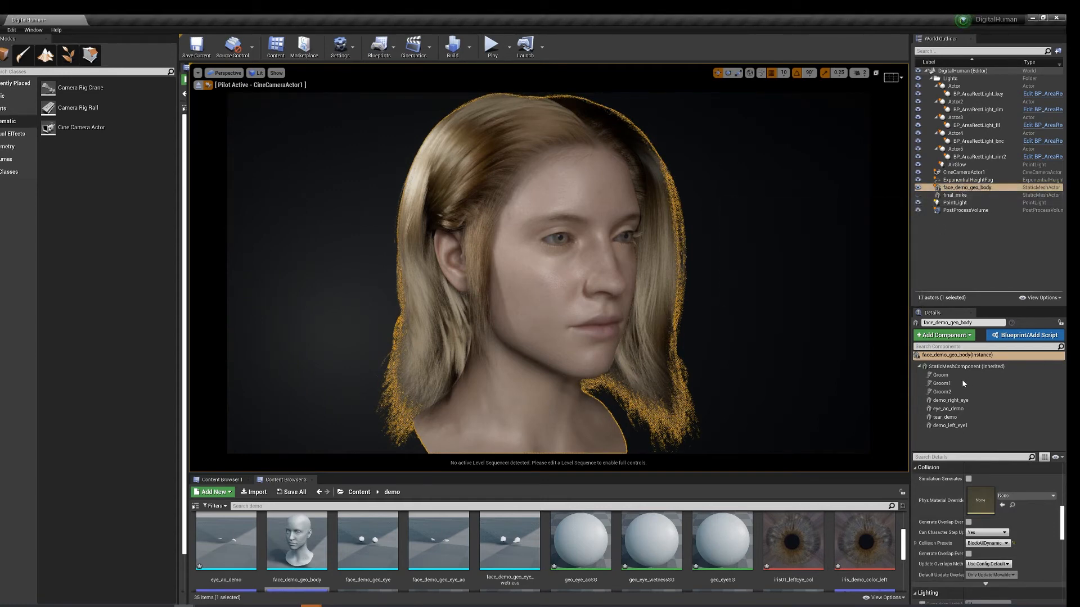
{"action": "left_click", "coordinate": [941, 391]}
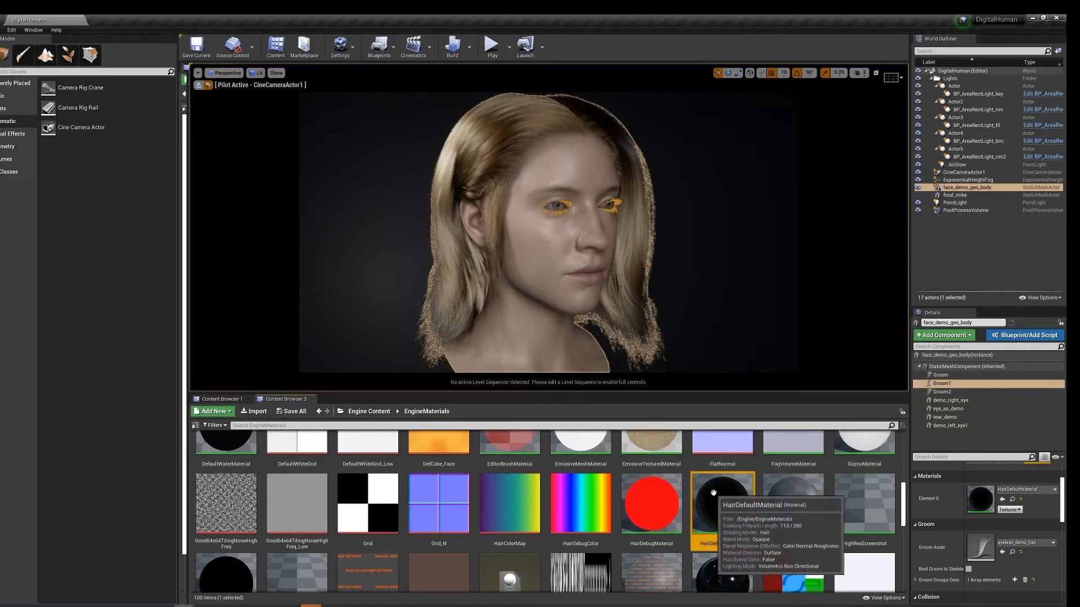
- Create a material instance of HairDefaultMaterial after dismissing its editing warning
{"action": "double_click", "coordinate": [715, 505]}
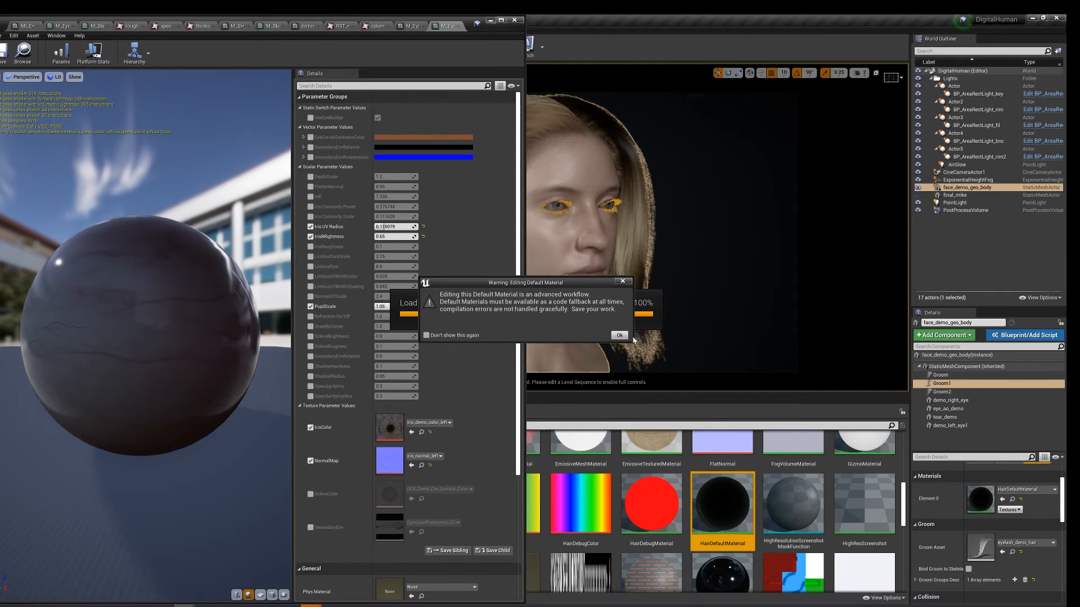
{"action": "left_click", "coordinate": [617, 335]}
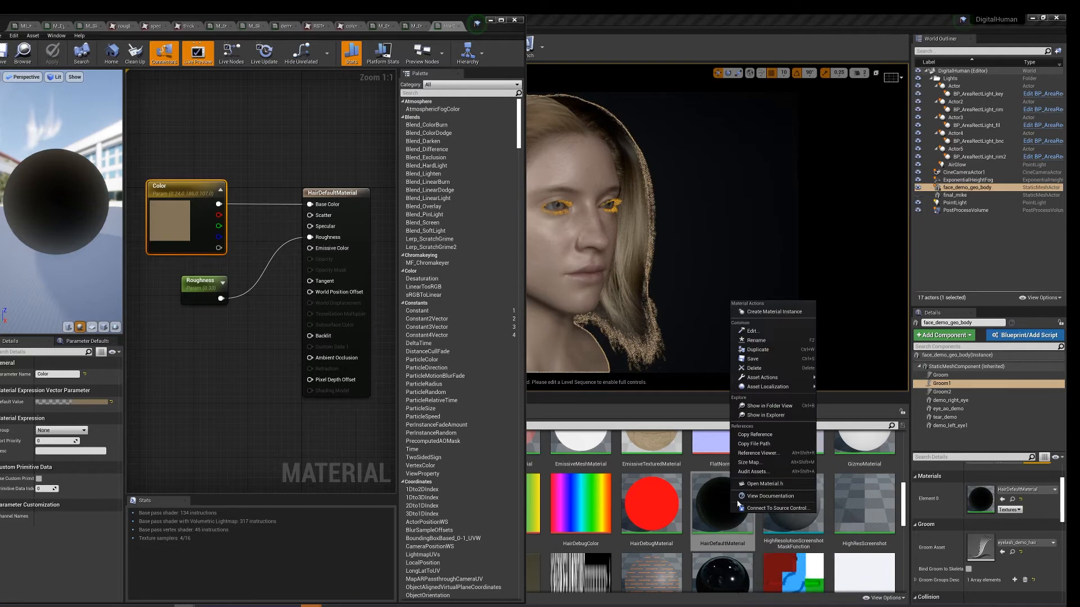
{"action": "left_click", "coordinate": [774, 311]}
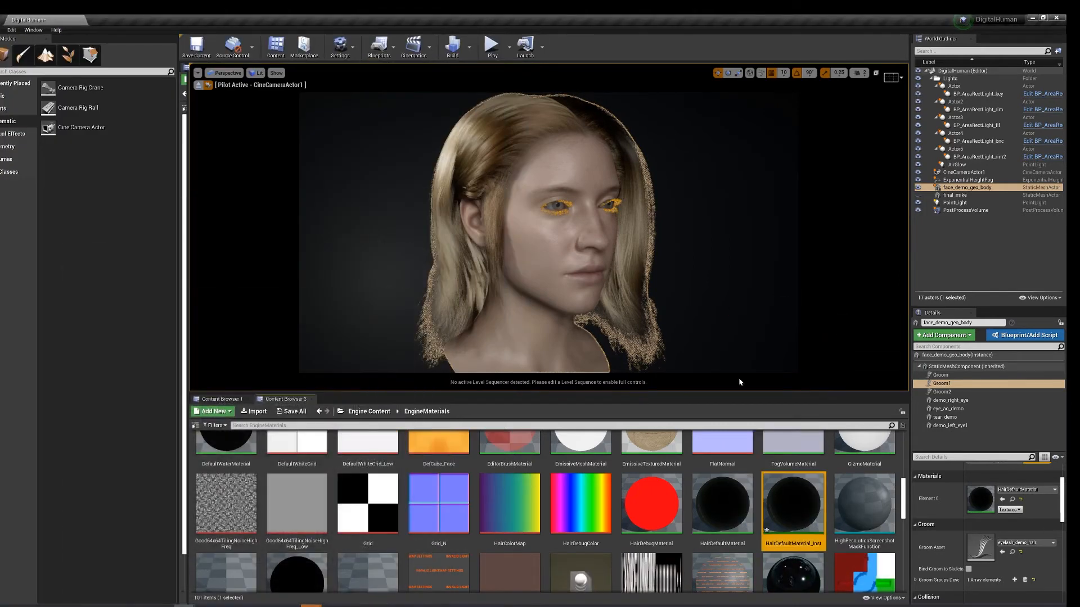
{"action": "mouse_move", "coordinate": [793, 506]}
{"action": "type", "text": "eyelash"}
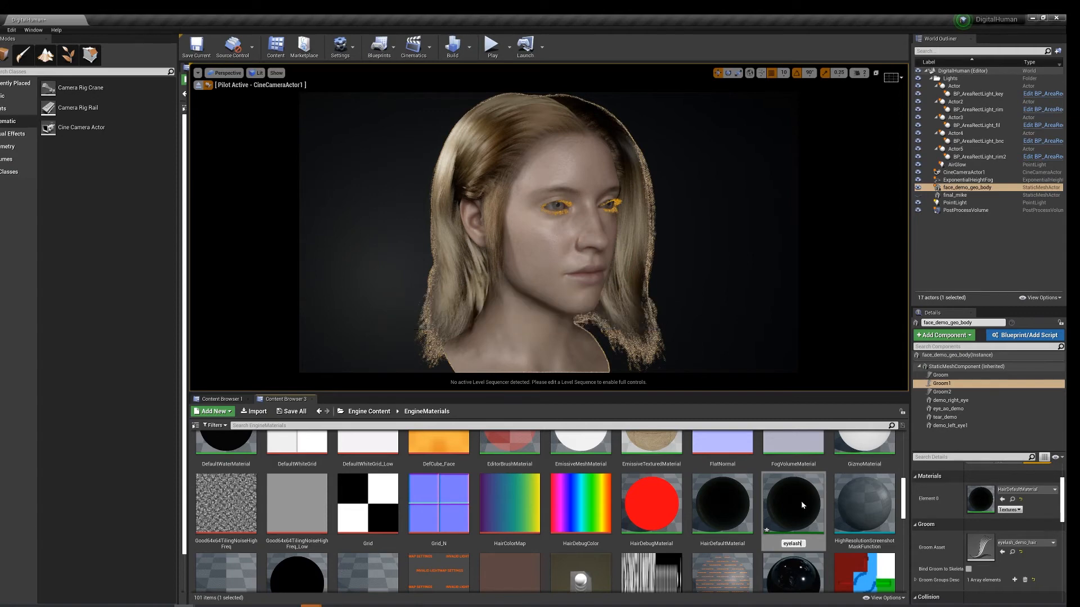
{"action": "mouse_move", "coordinate": [794, 502]}
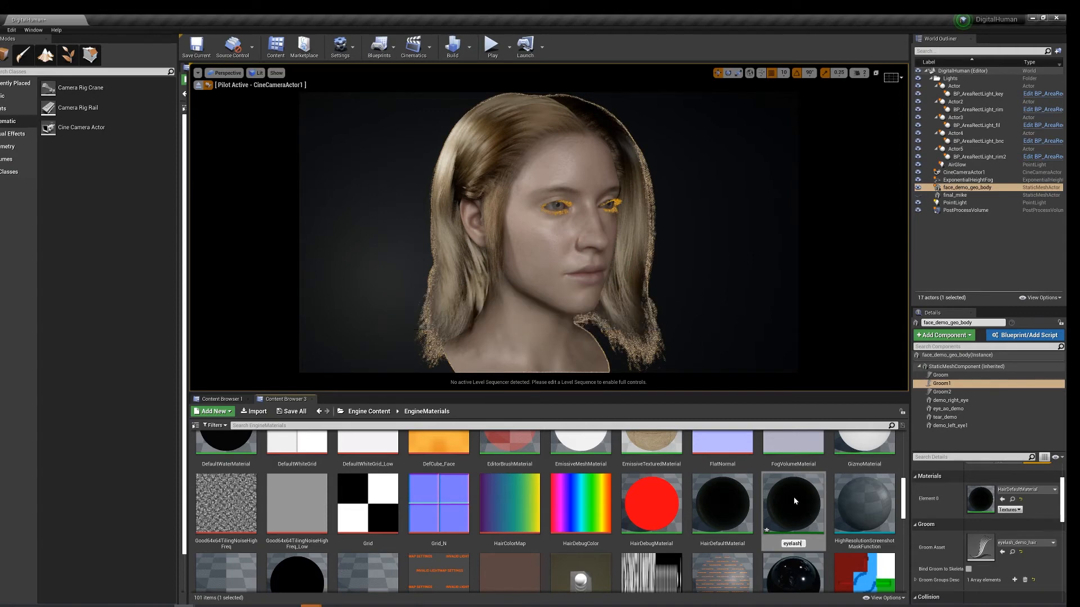
{"action": "mouse_move", "coordinate": [801, 502]}
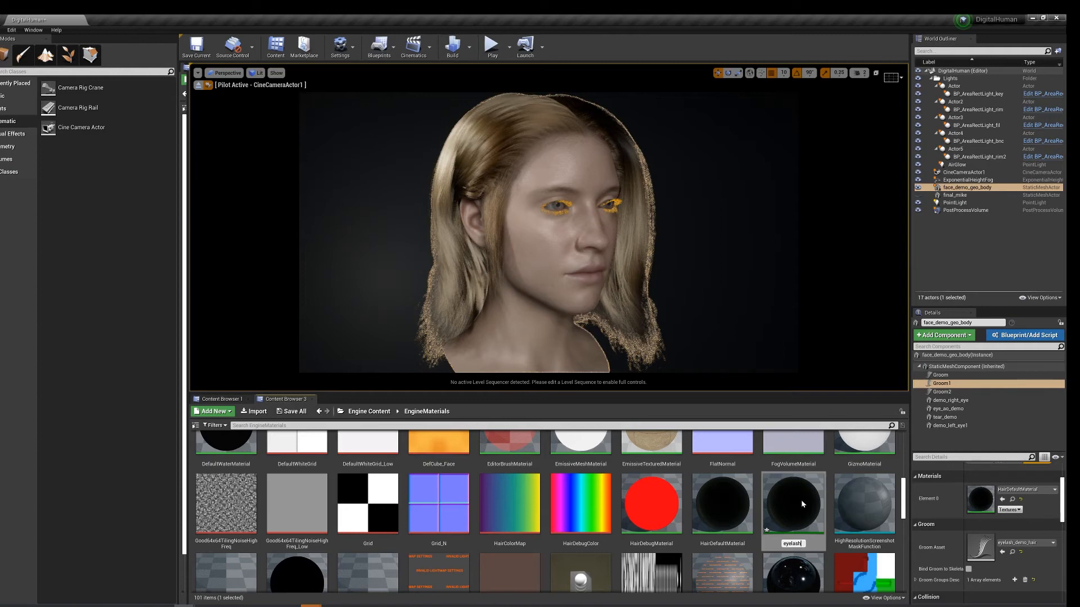
{"action": "mouse_move", "coordinate": [603, 300]}
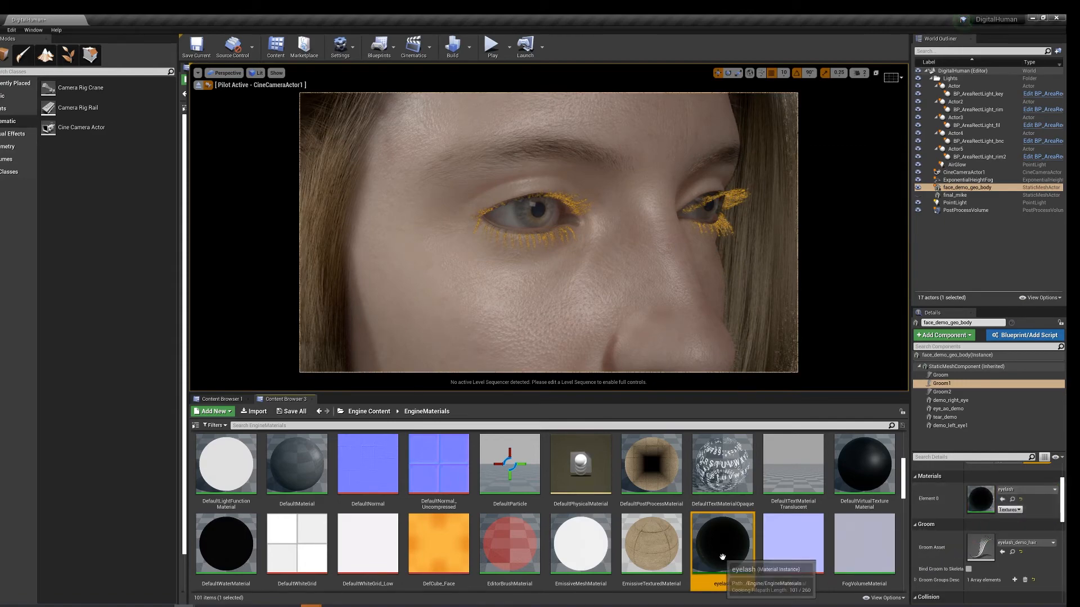
- Override the eyelash instance's Color with a near-black dark brown and confirm it
{"action": "double_click", "coordinate": [721, 545]}
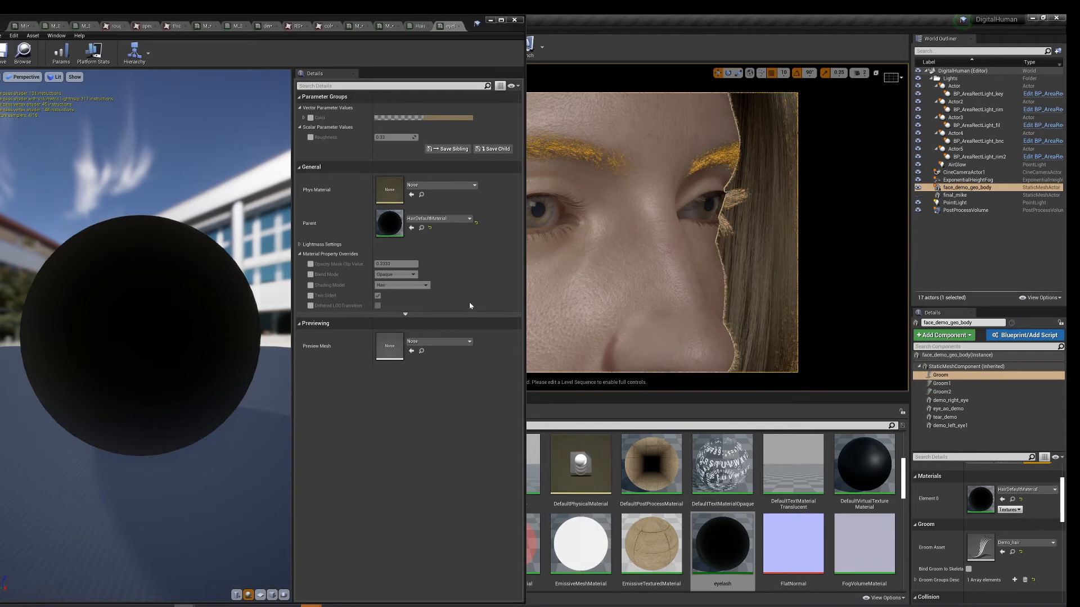
{"action": "mouse_move", "coordinate": [411, 185]}
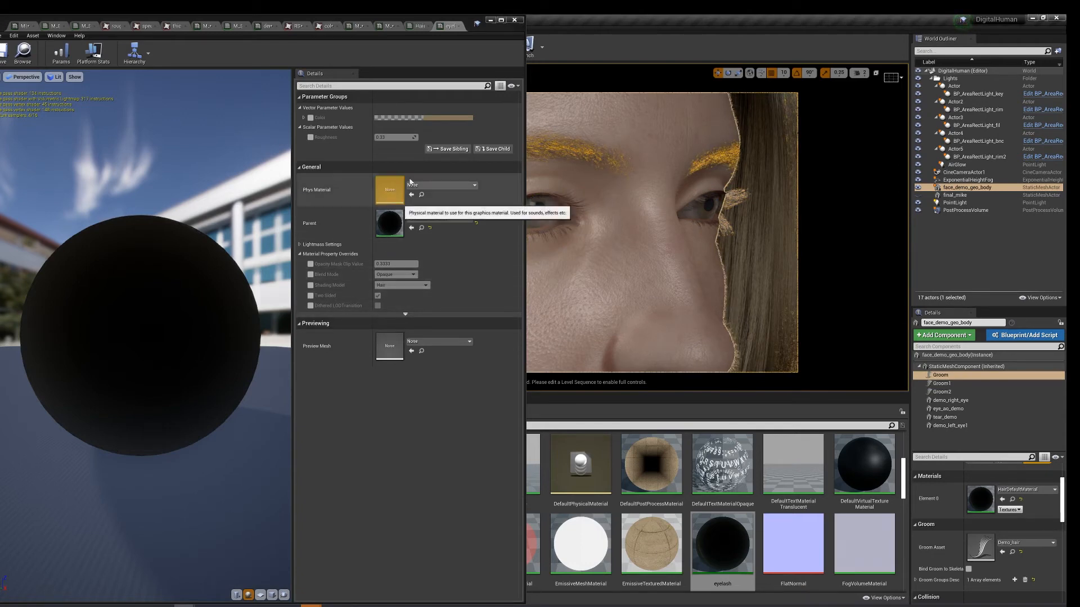
{"action": "left_click", "coordinate": [405, 116]}
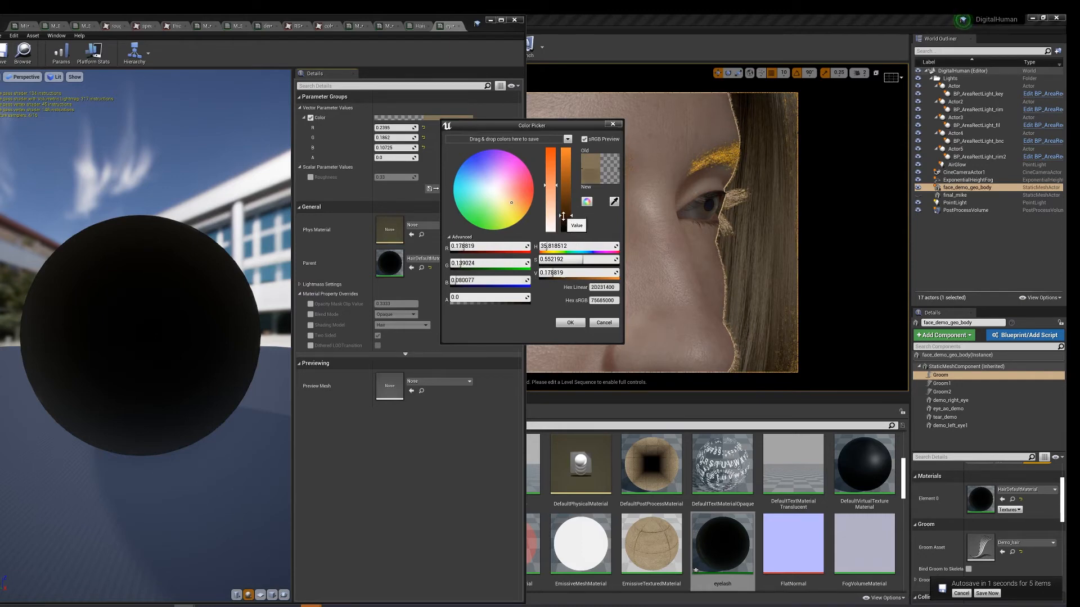
{"action": "left_click_drag", "start_coordinate": [550, 186], "coordinate": [550, 220]}
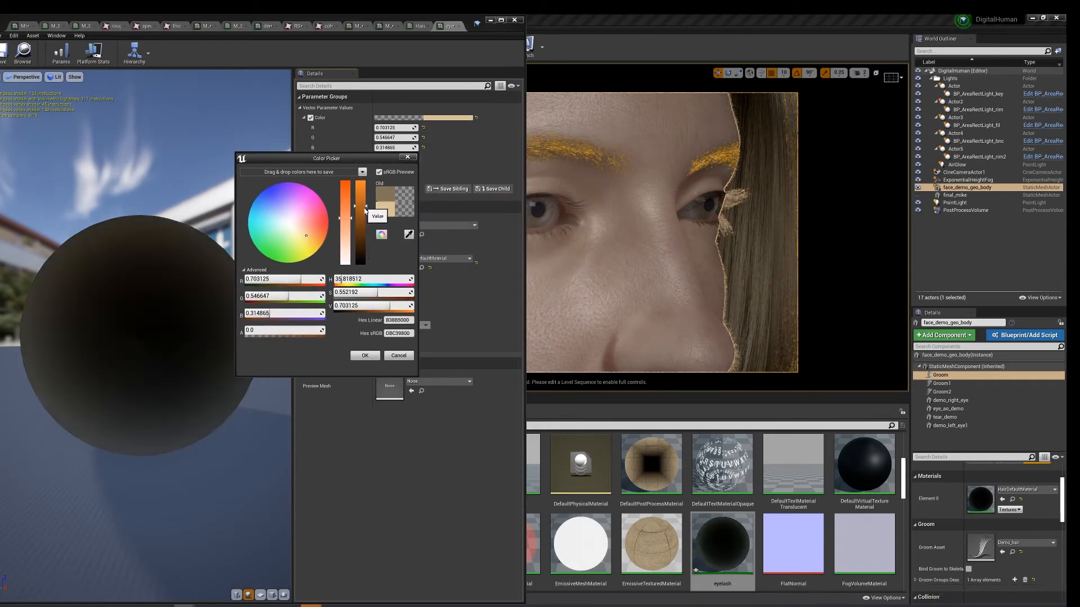
{"action": "left_click_drag", "start_coordinate": [356, 211], "coordinate": [355, 259]}
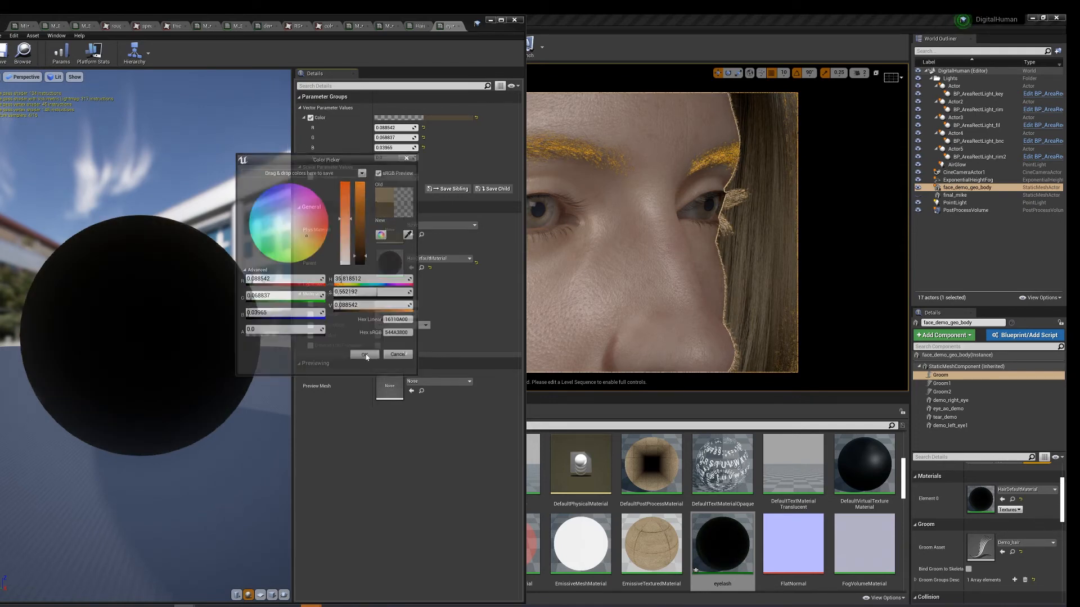
{"action": "left_click", "coordinate": [365, 354]}
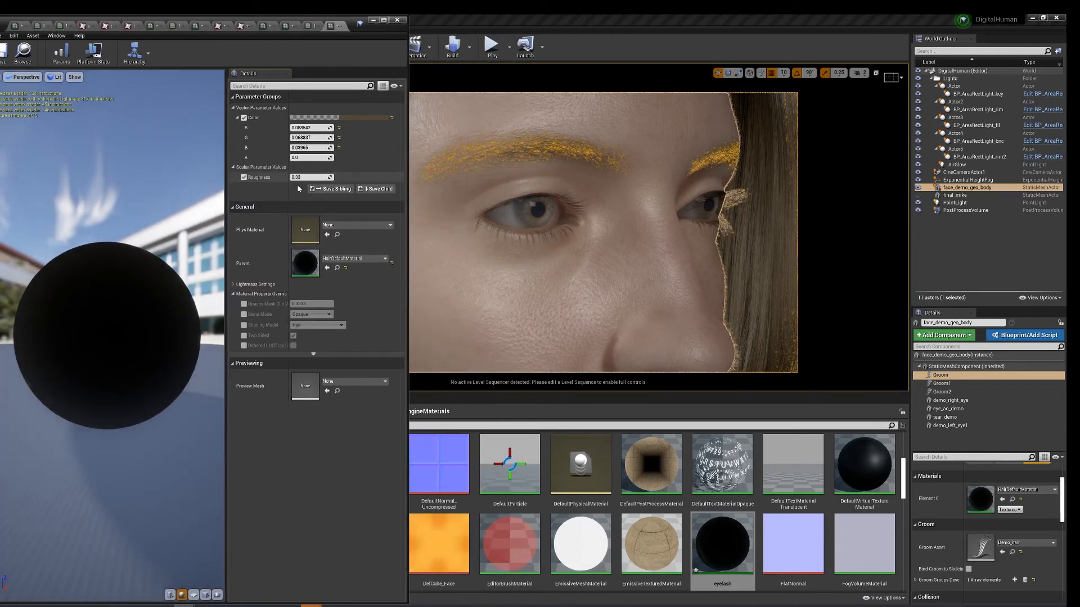
- Set the eyelash Roughness to 0.234762 and assign hair_color_demo to the Groom's Element 0
{"action": "type", "text": "0.234762"}
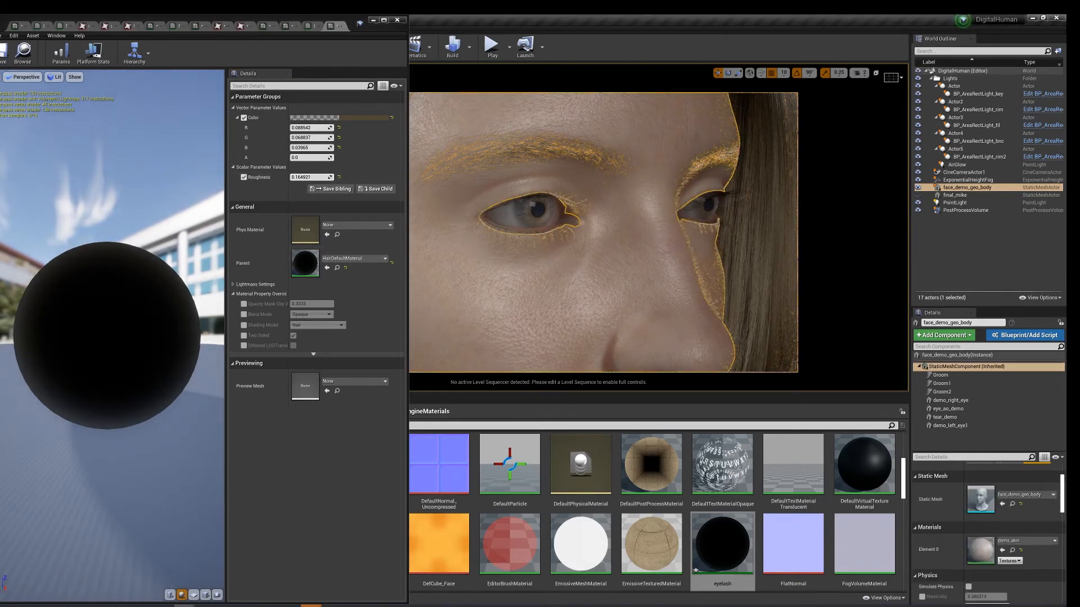
{"action": "left_click", "coordinate": [939, 375]}
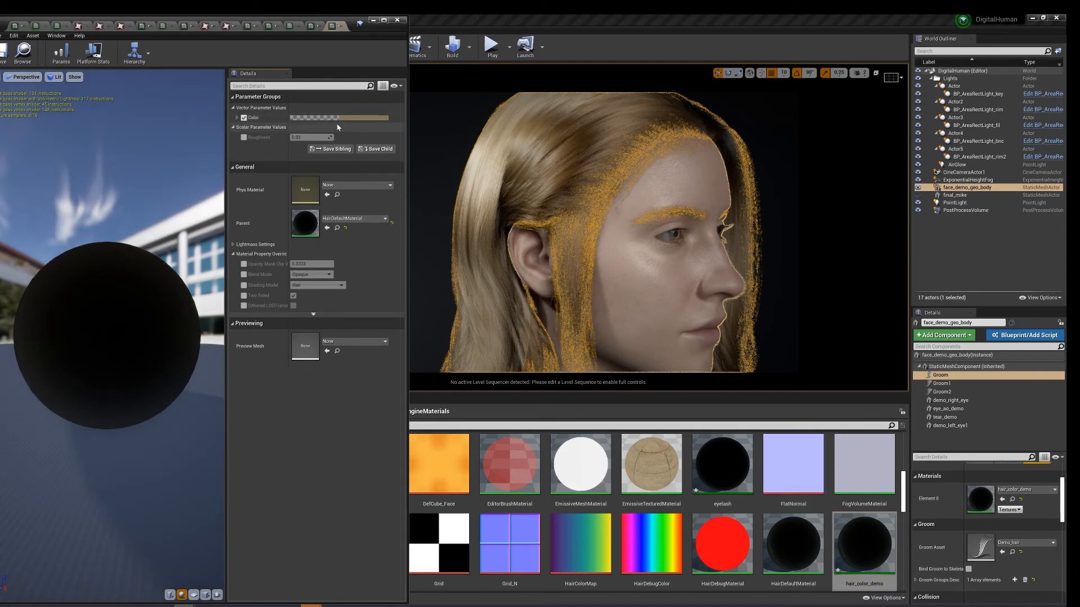
- Enable the Color override on hair_color_demo, tinting the hair reddish auburn
{"action": "left_click", "coordinate": [339, 117]}
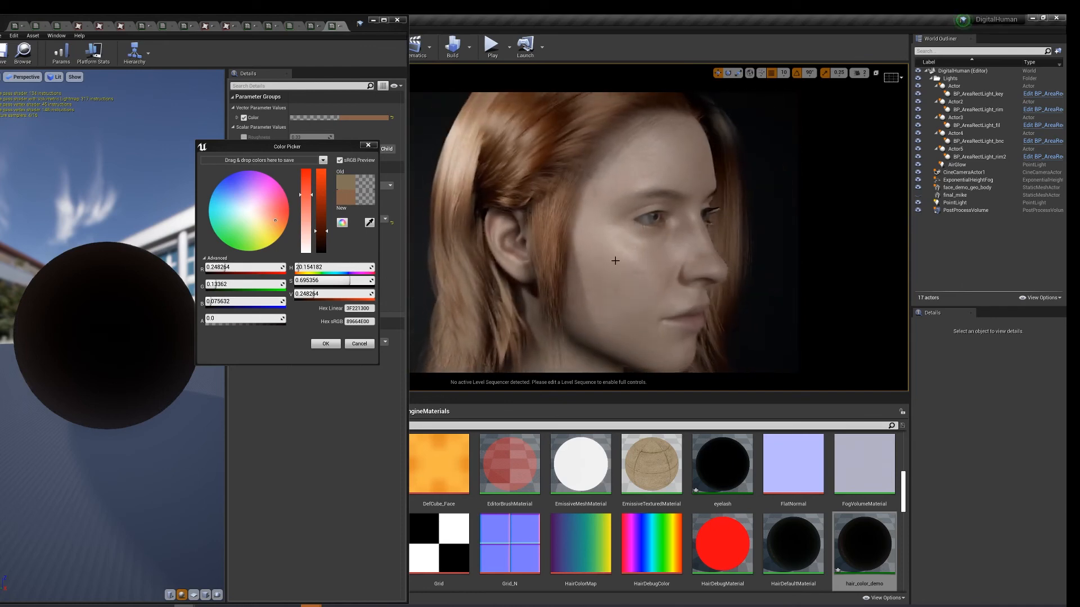
- Pick a light lavender-purple hair colour in the Color Picker
{"action": "left_click", "coordinate": [237, 212]}
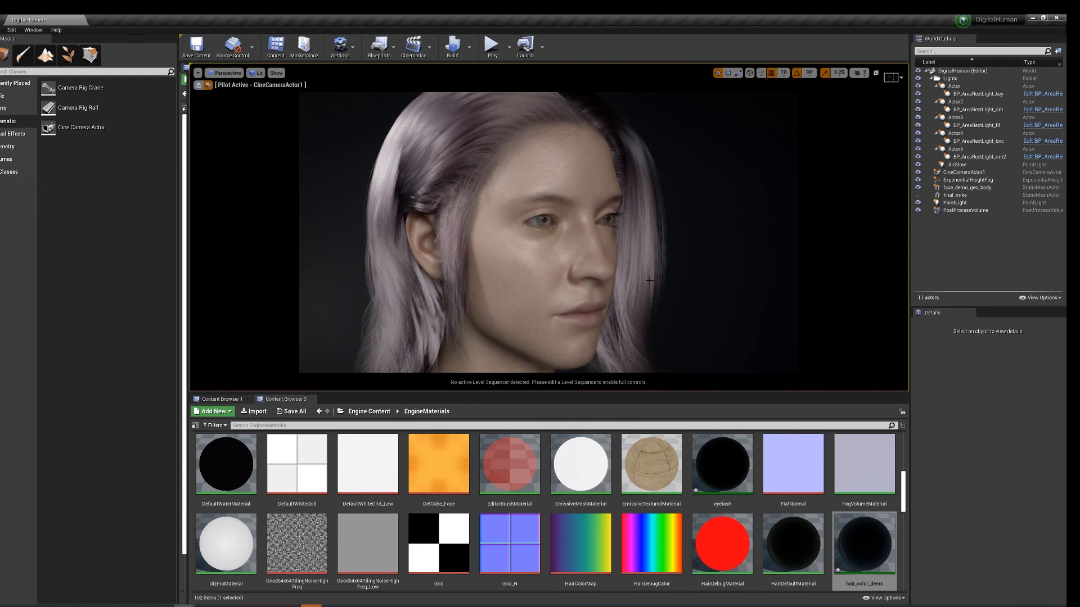
{"action": "mouse_move", "coordinate": [645, 278]}
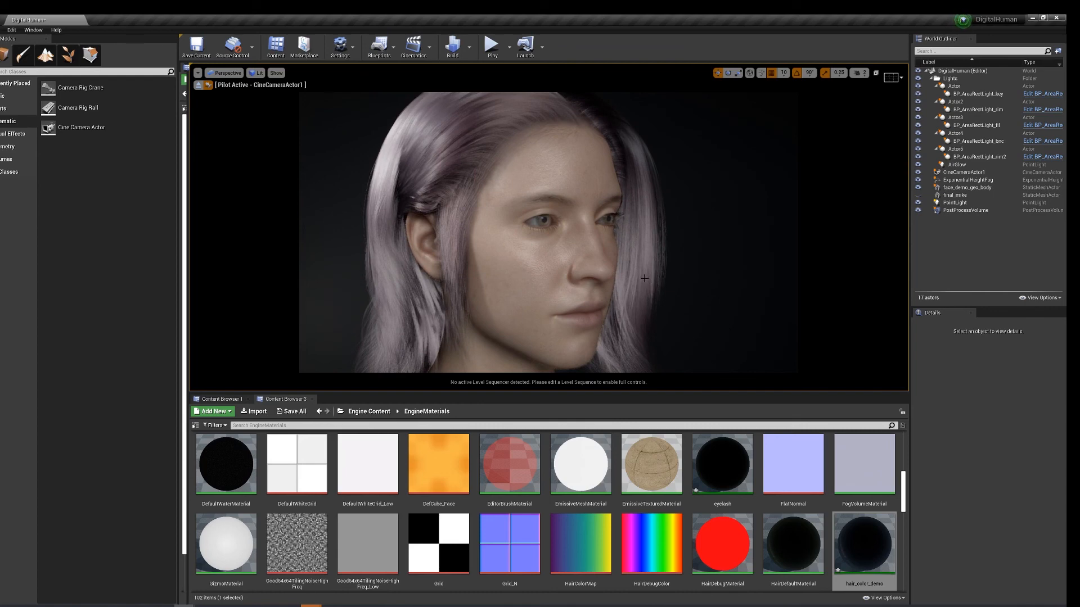